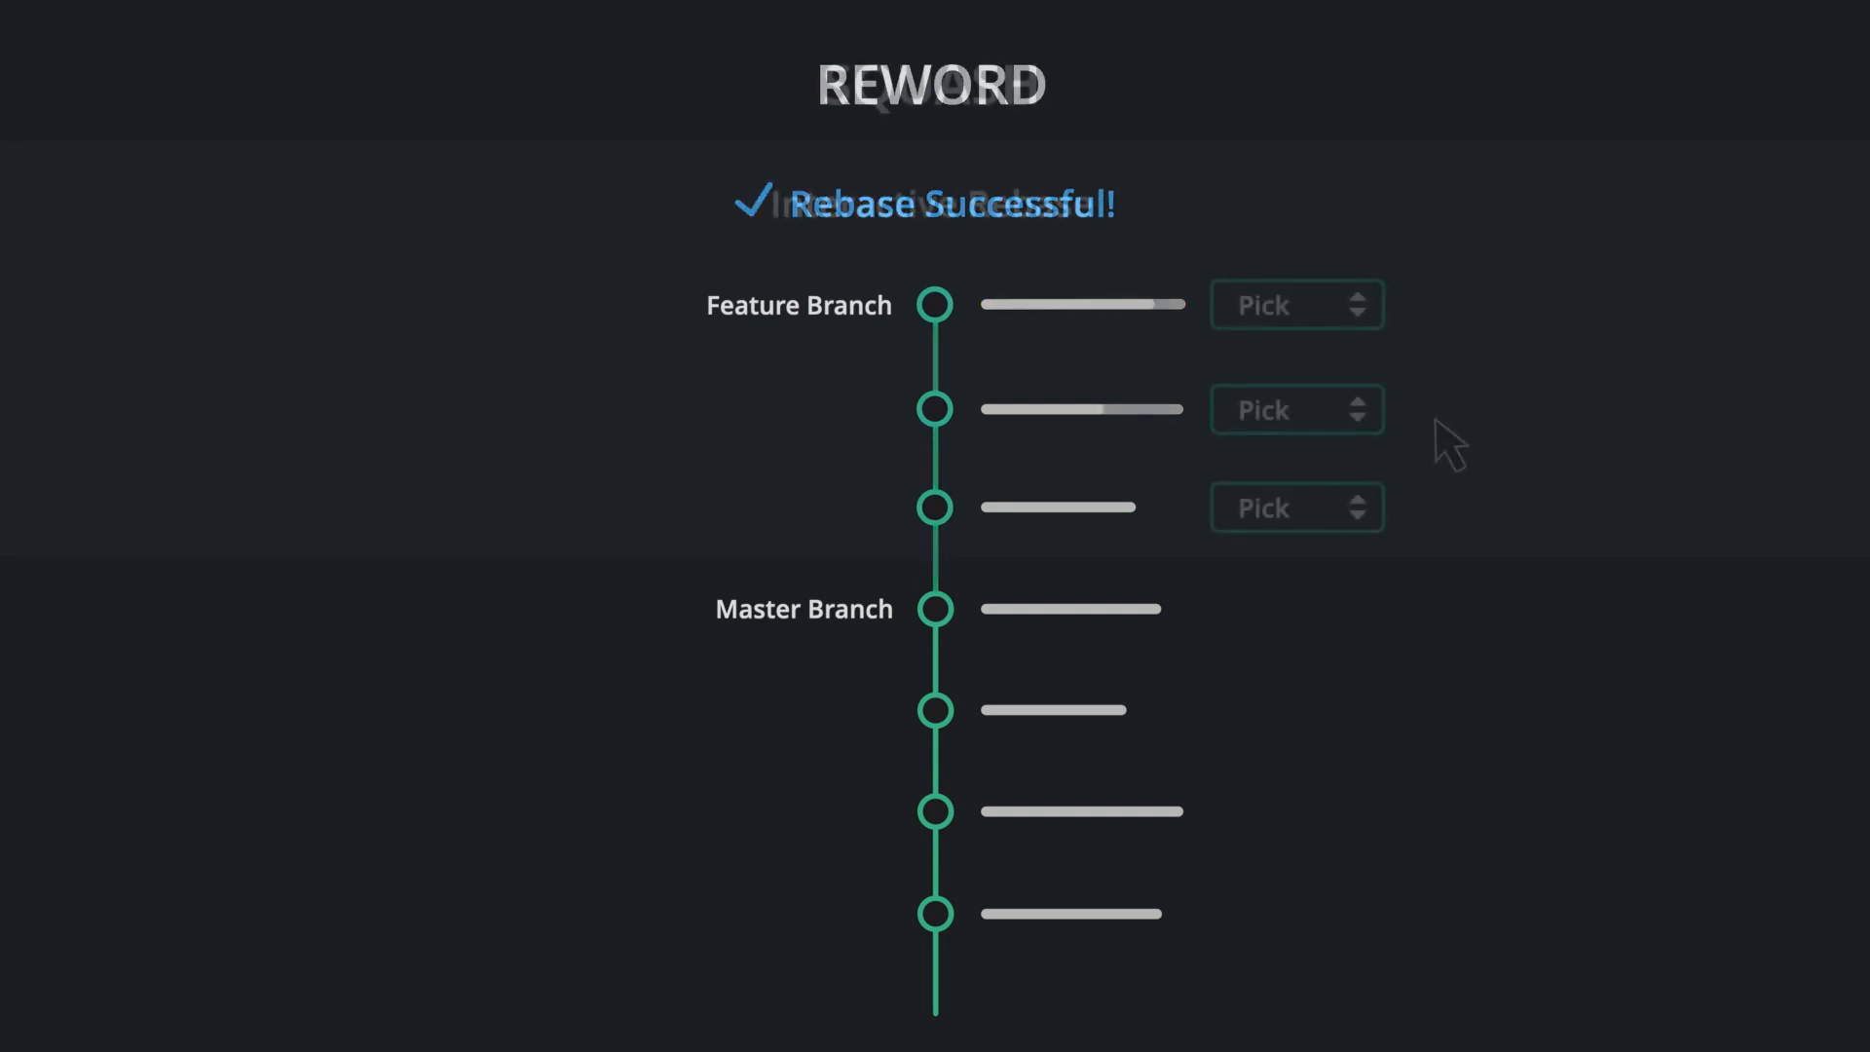
- From the master branch's context menu, start interactively rebasing feature/mkdocs onto master
left_click(1295, 304)
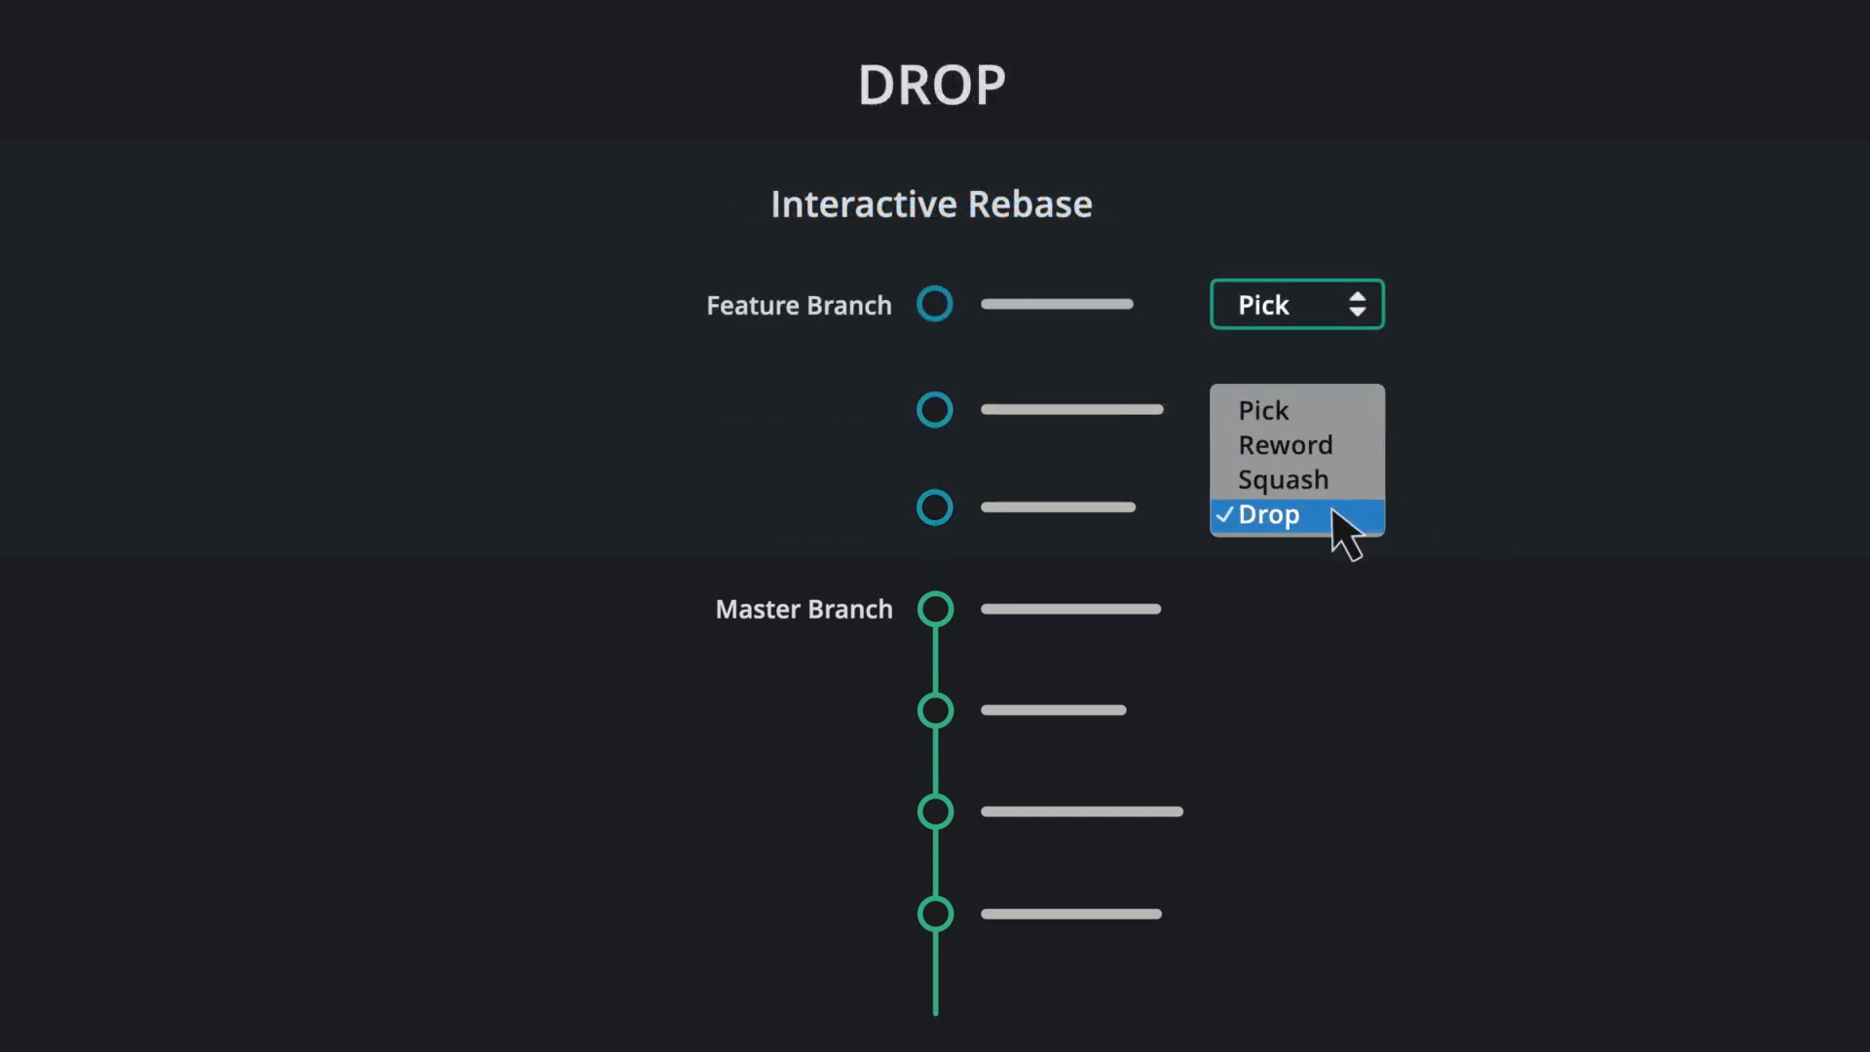
left_click(1266, 515)
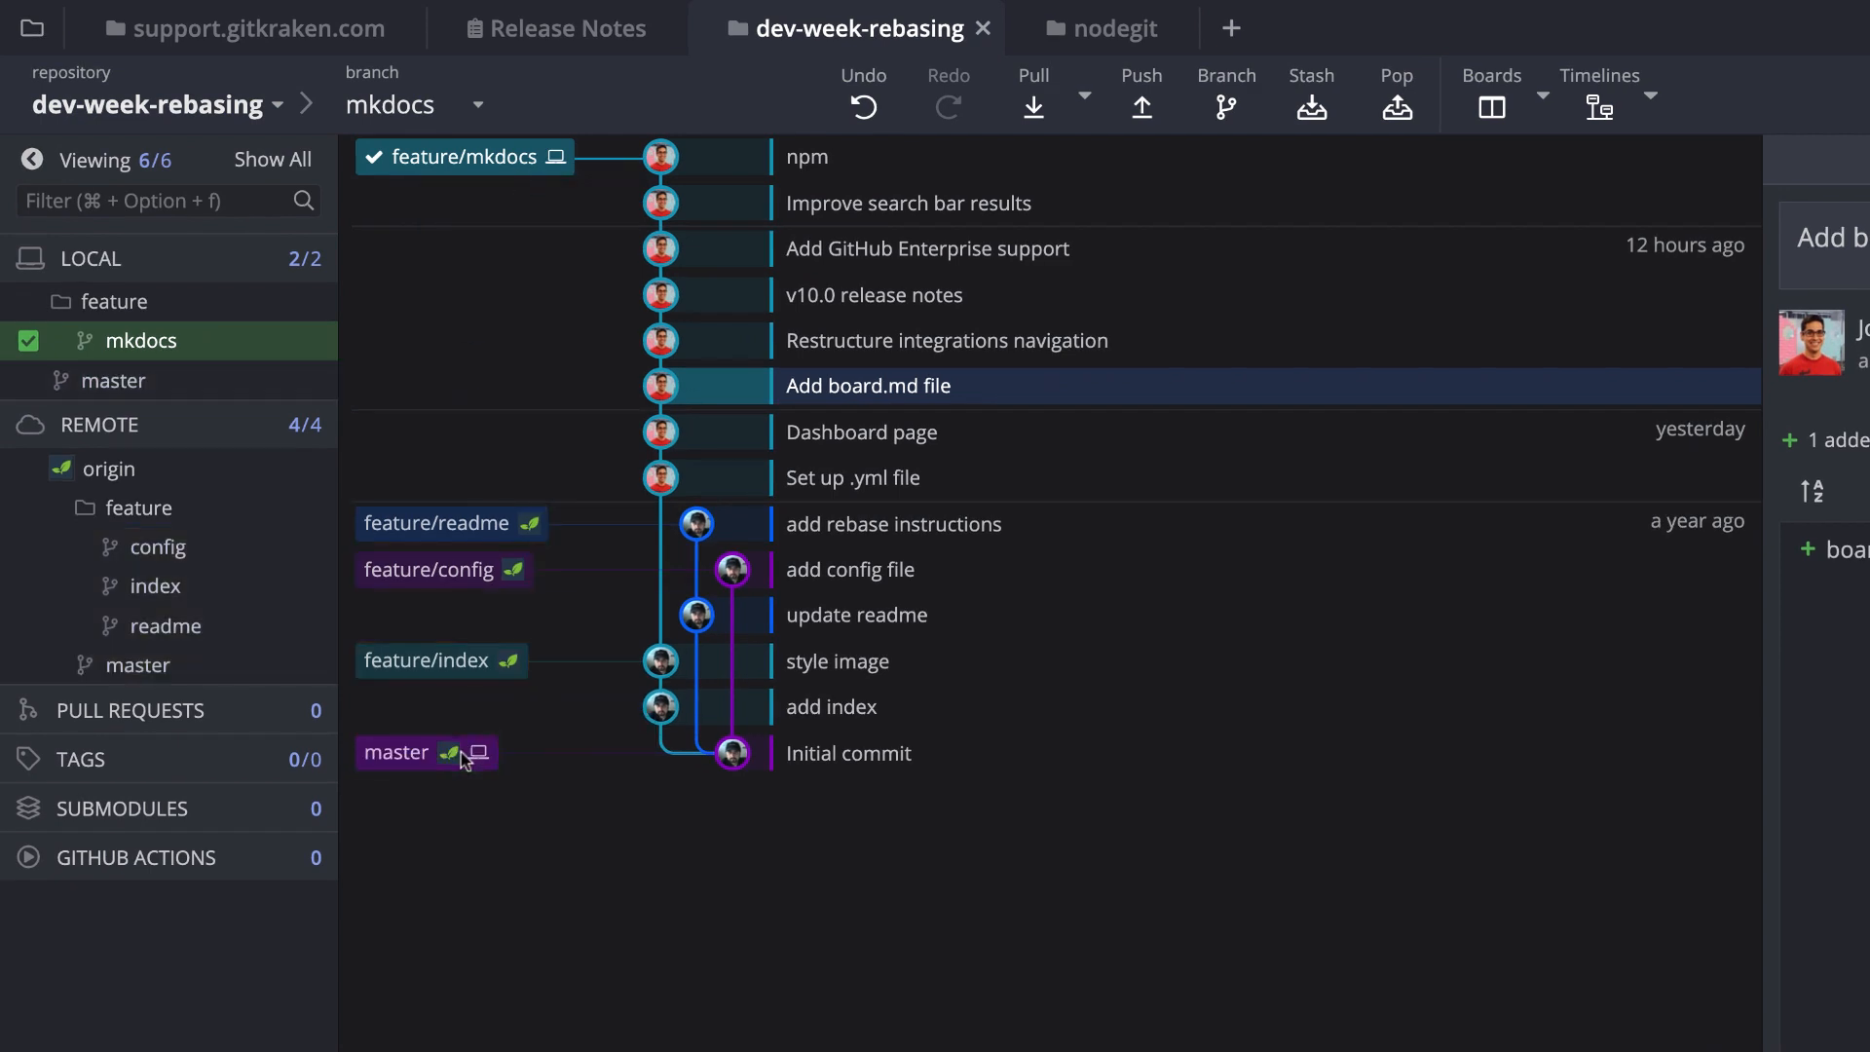
right_click(397, 751)
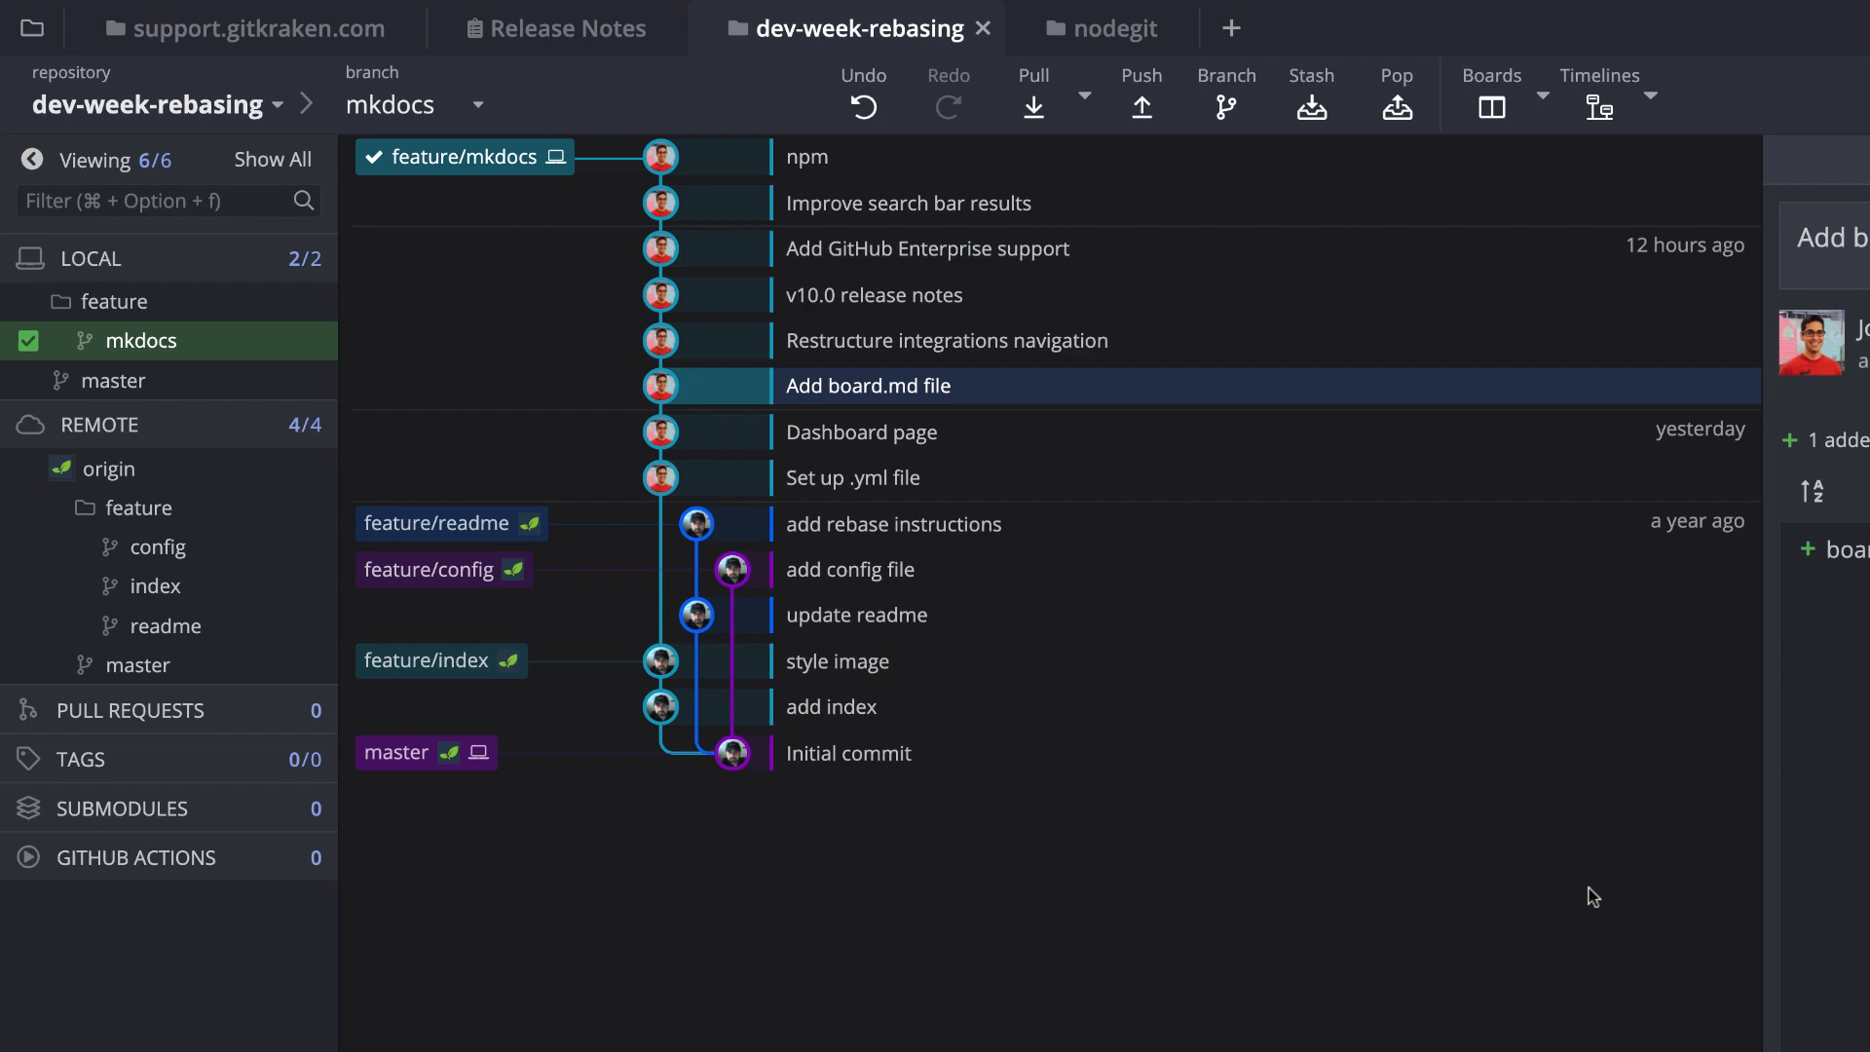
right_click(398, 753)
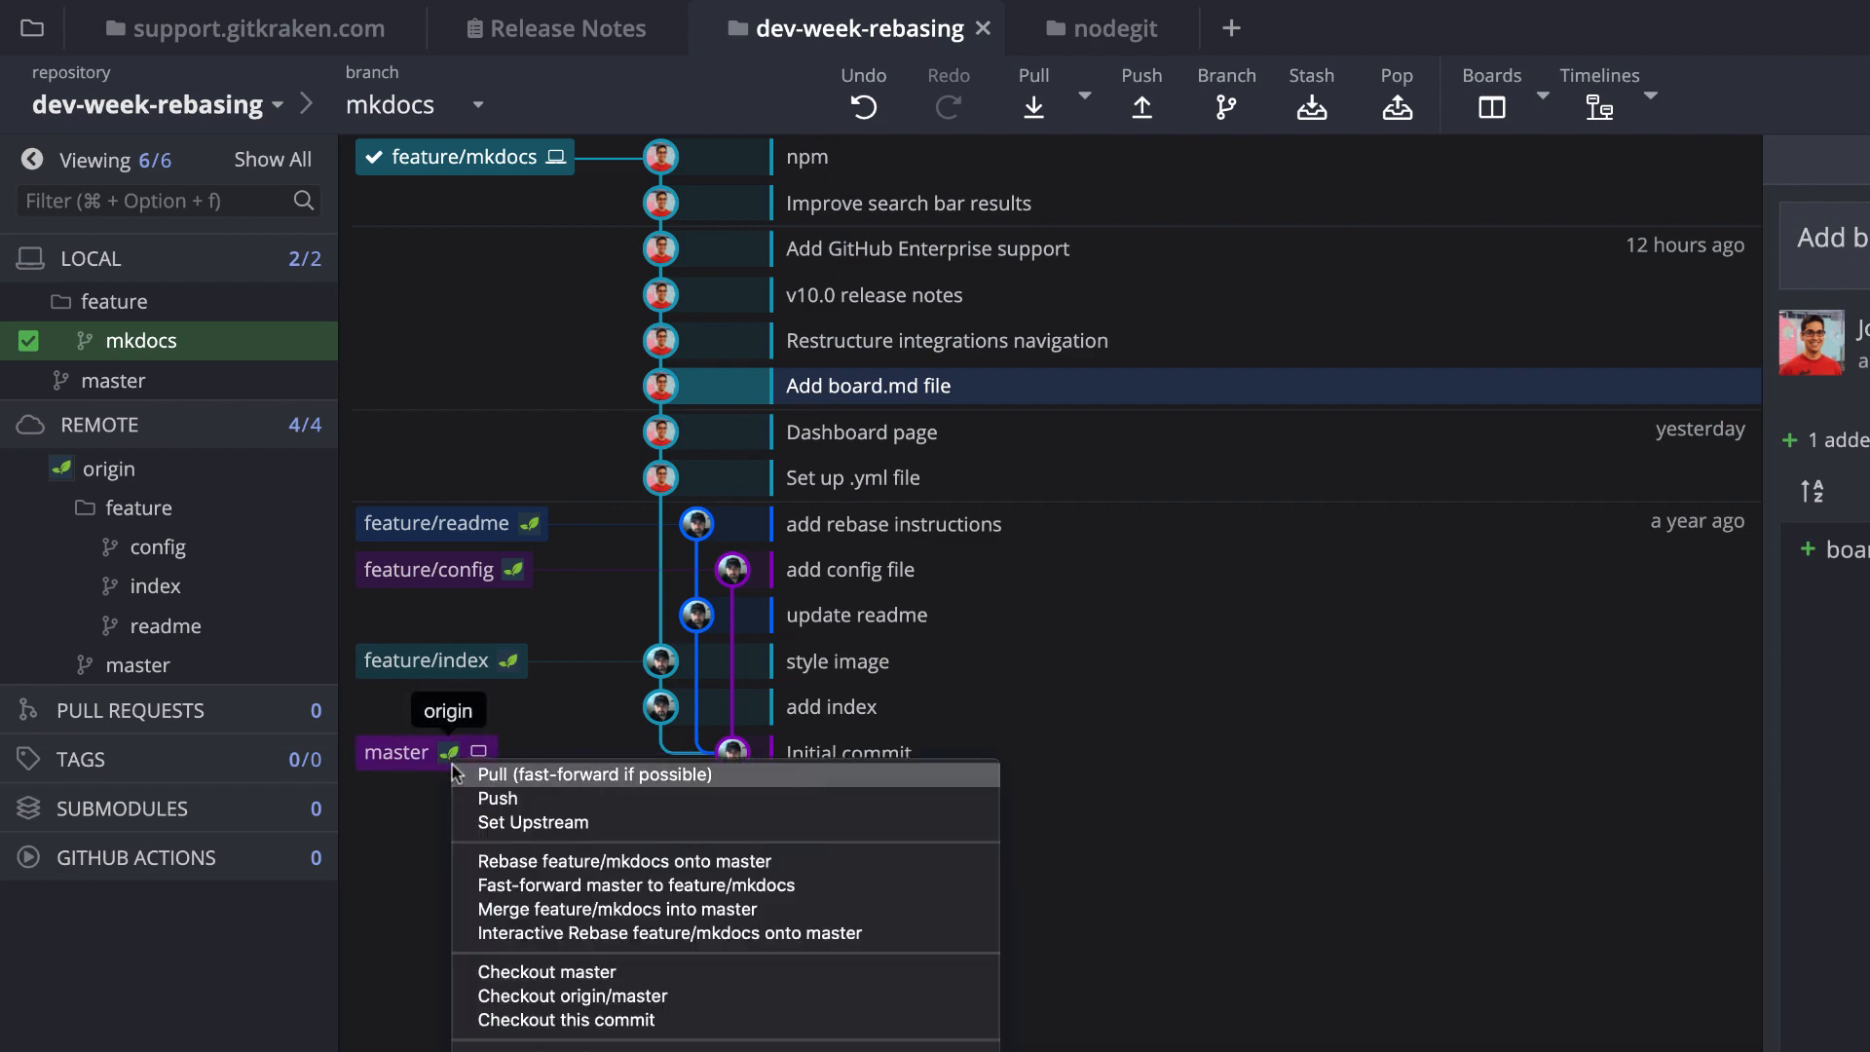
mouse_move(914, 939)
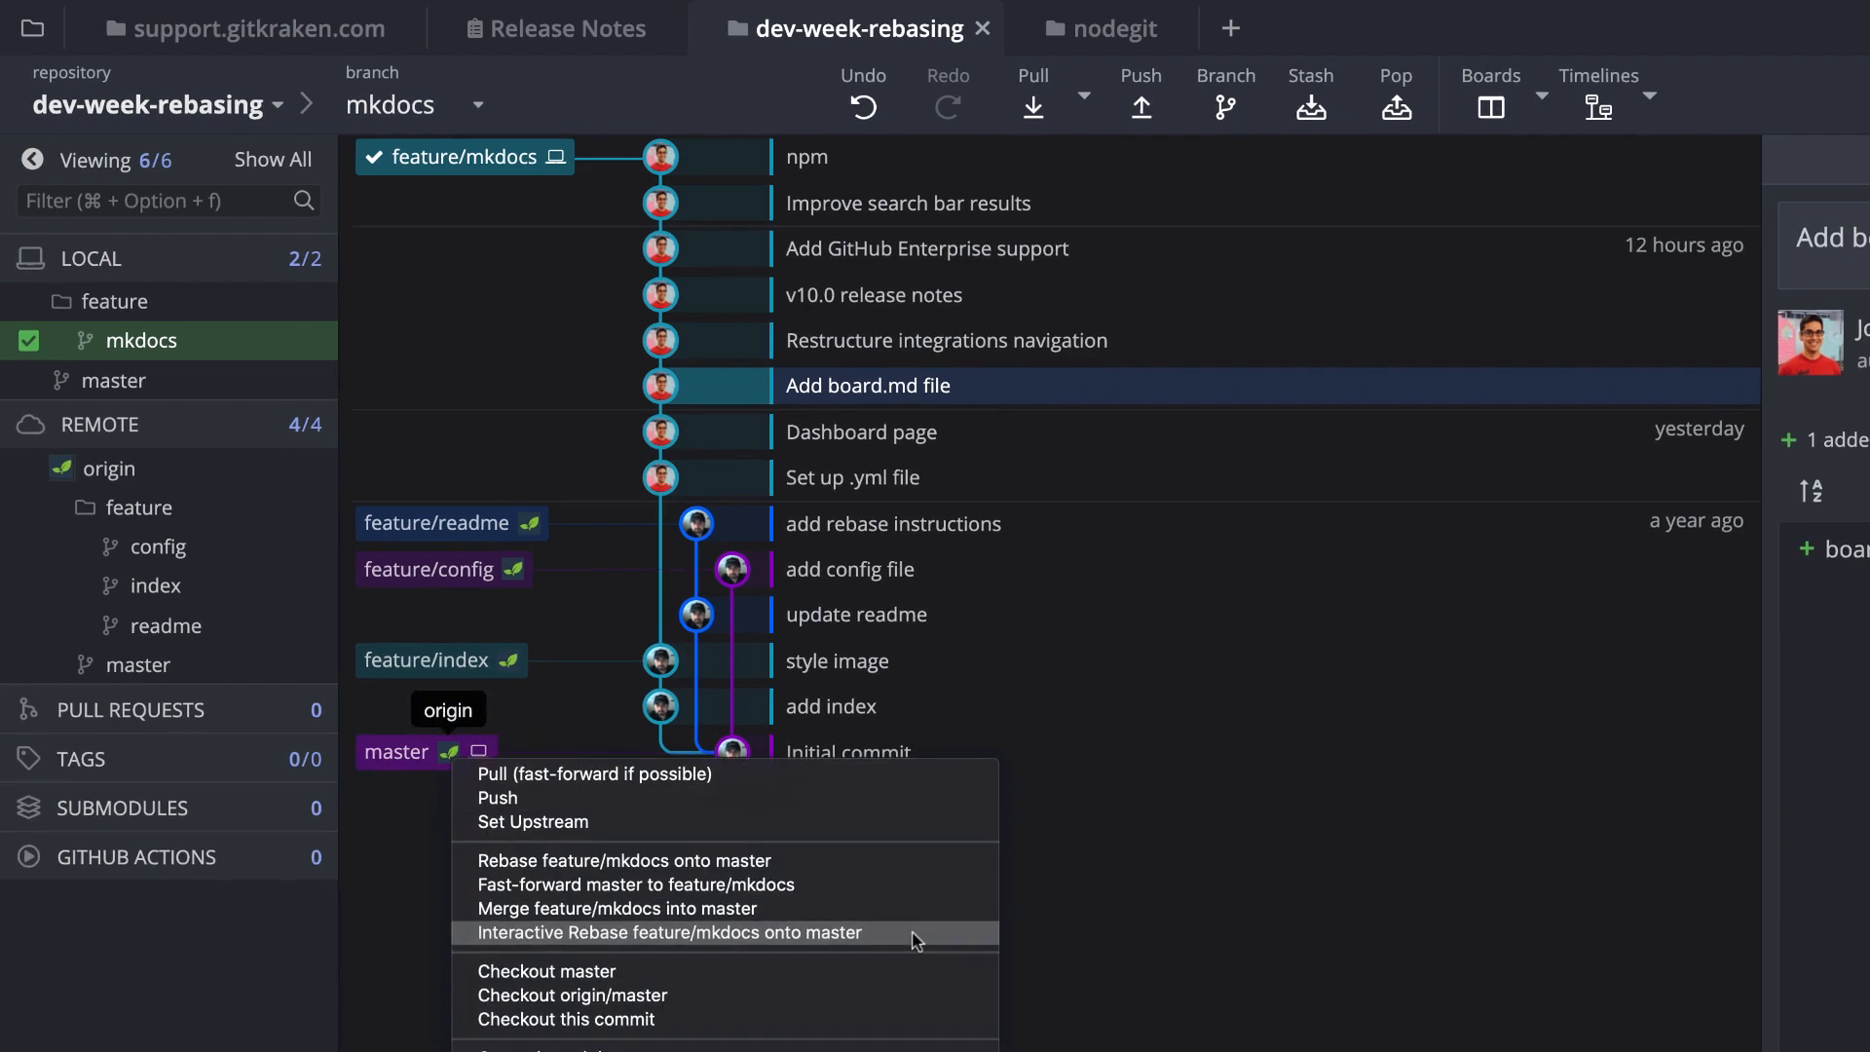
left_click(671, 934)
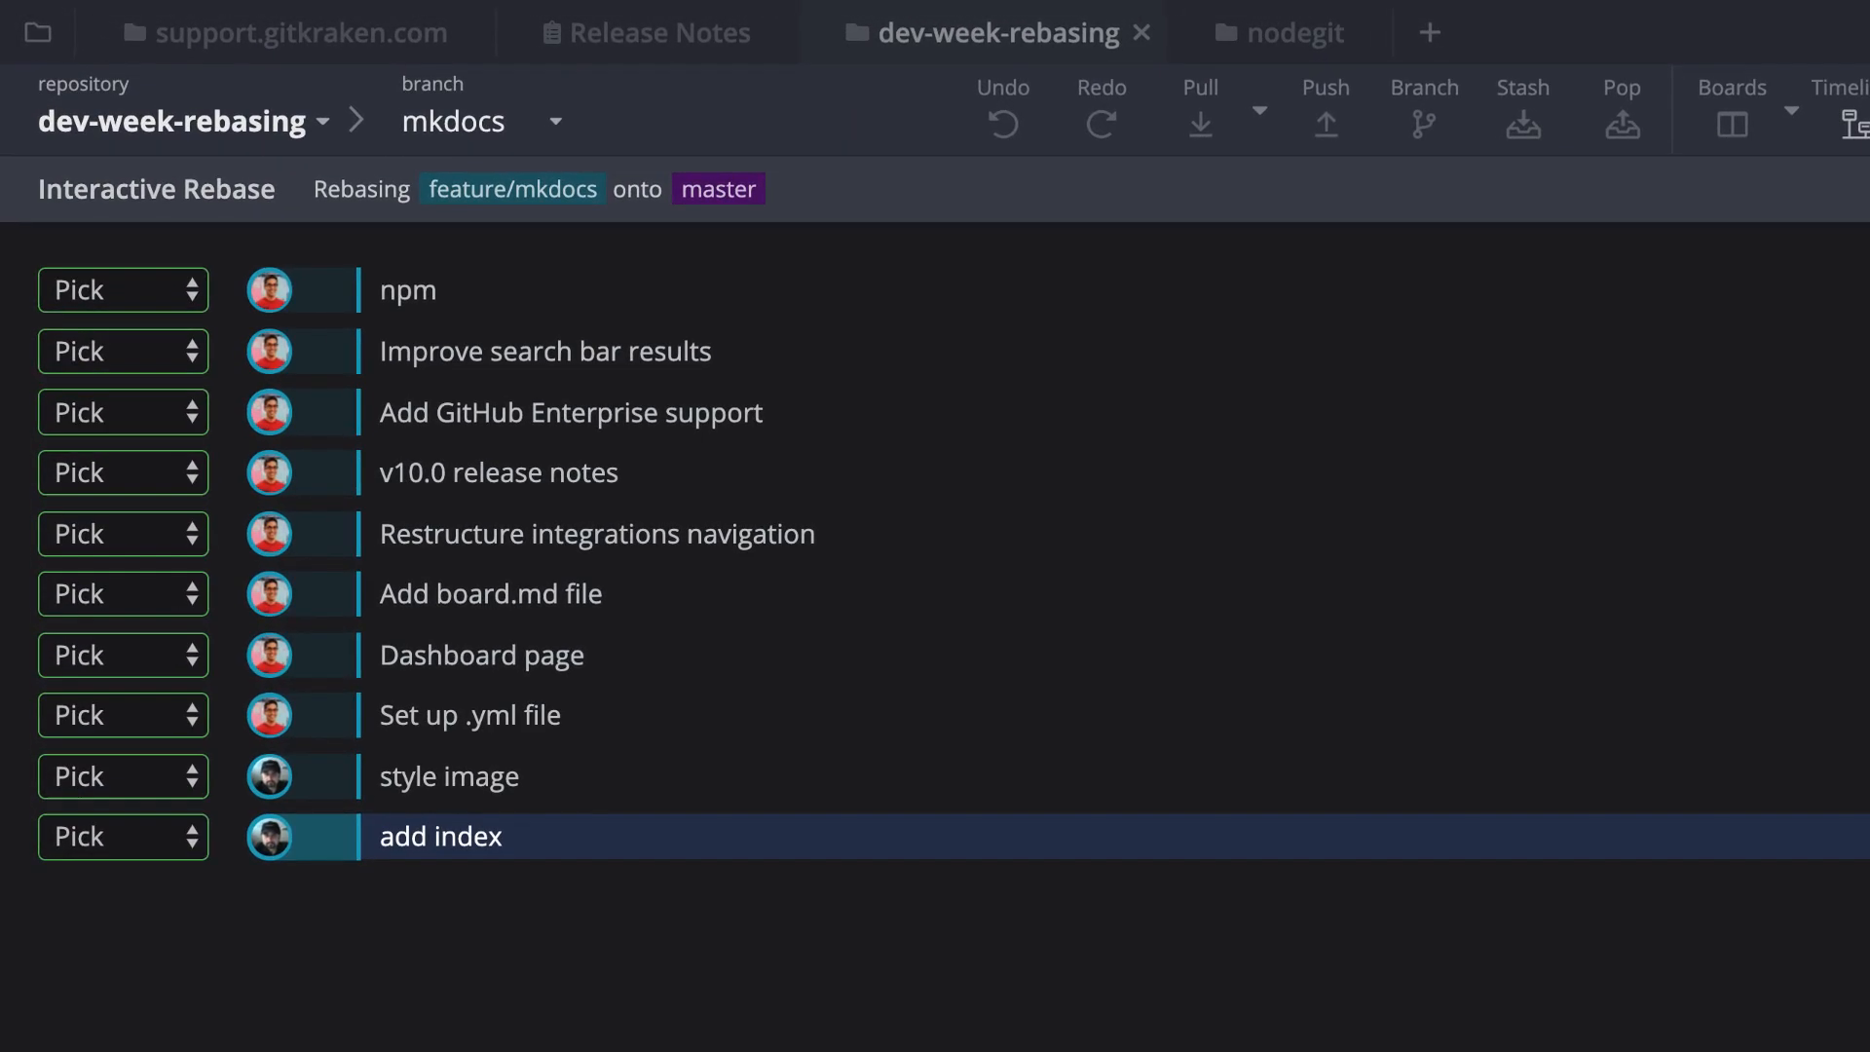
- Set the npm commit to Reword and rename it 'Bump npm version'
left_click(122, 533)
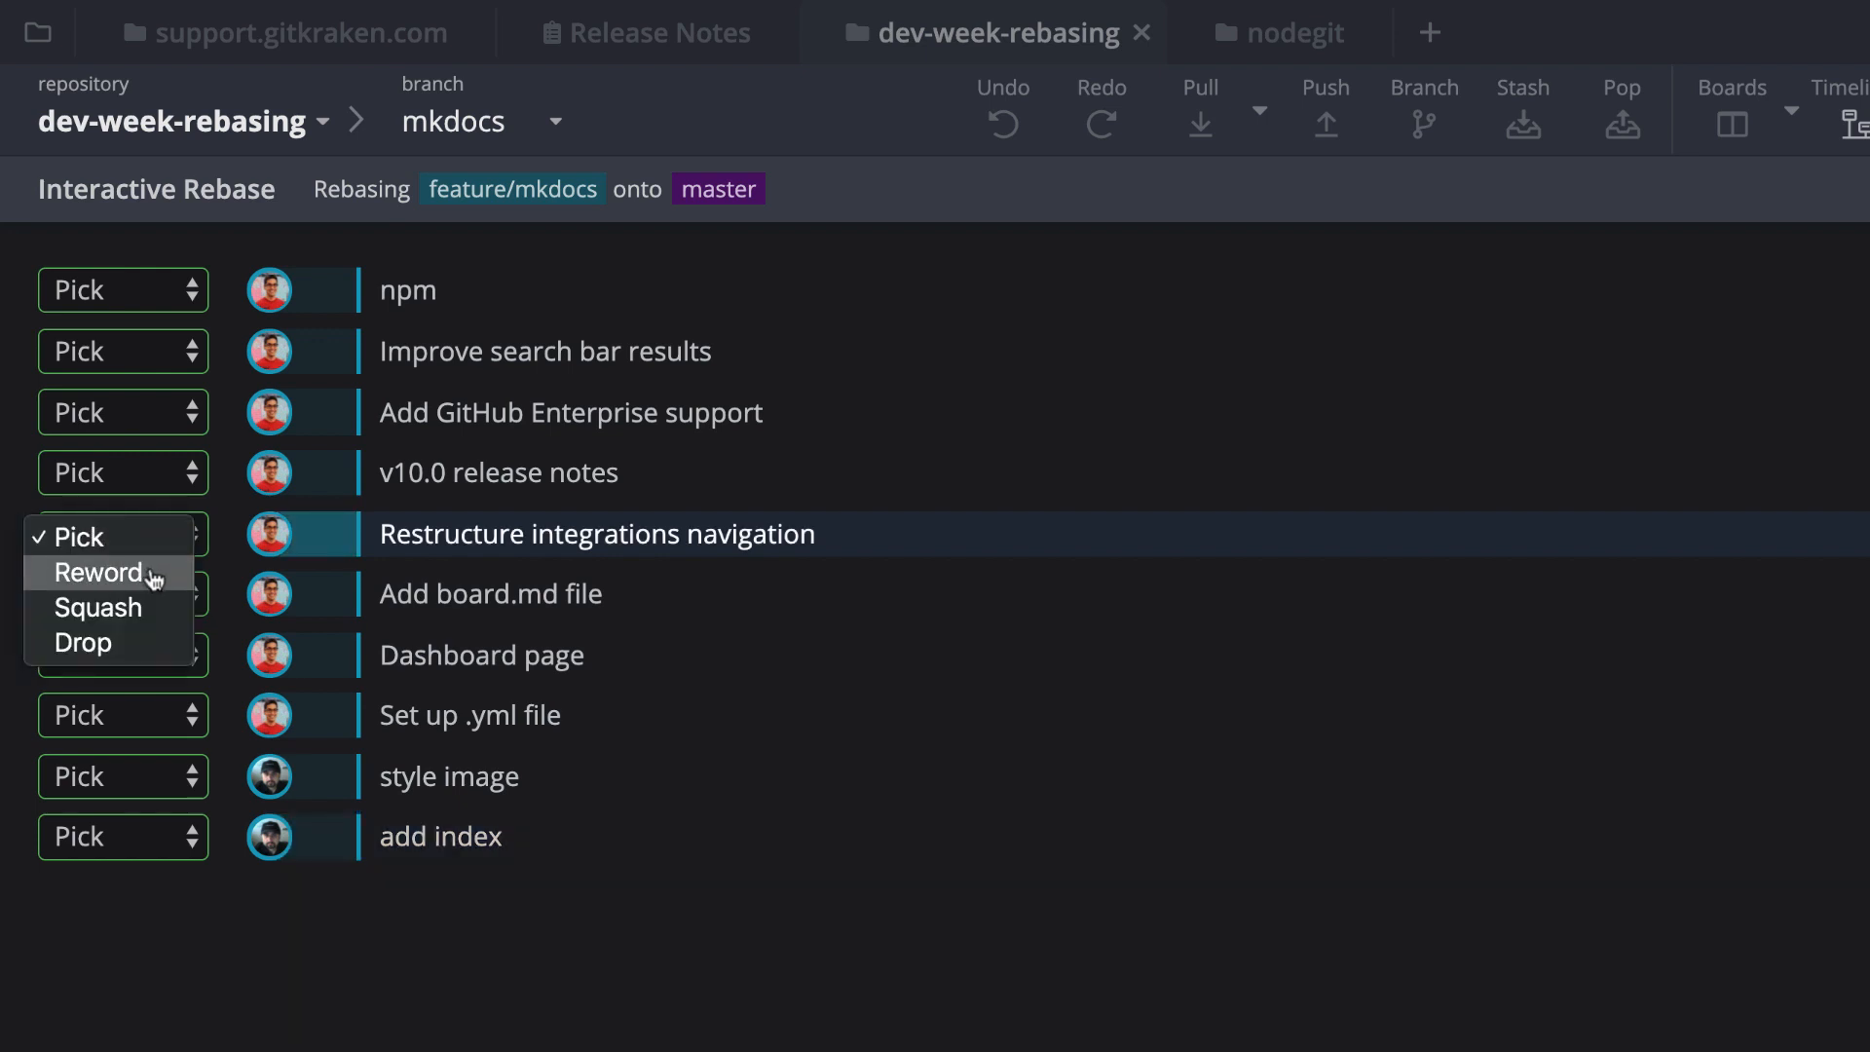
mouse_move(392, 933)
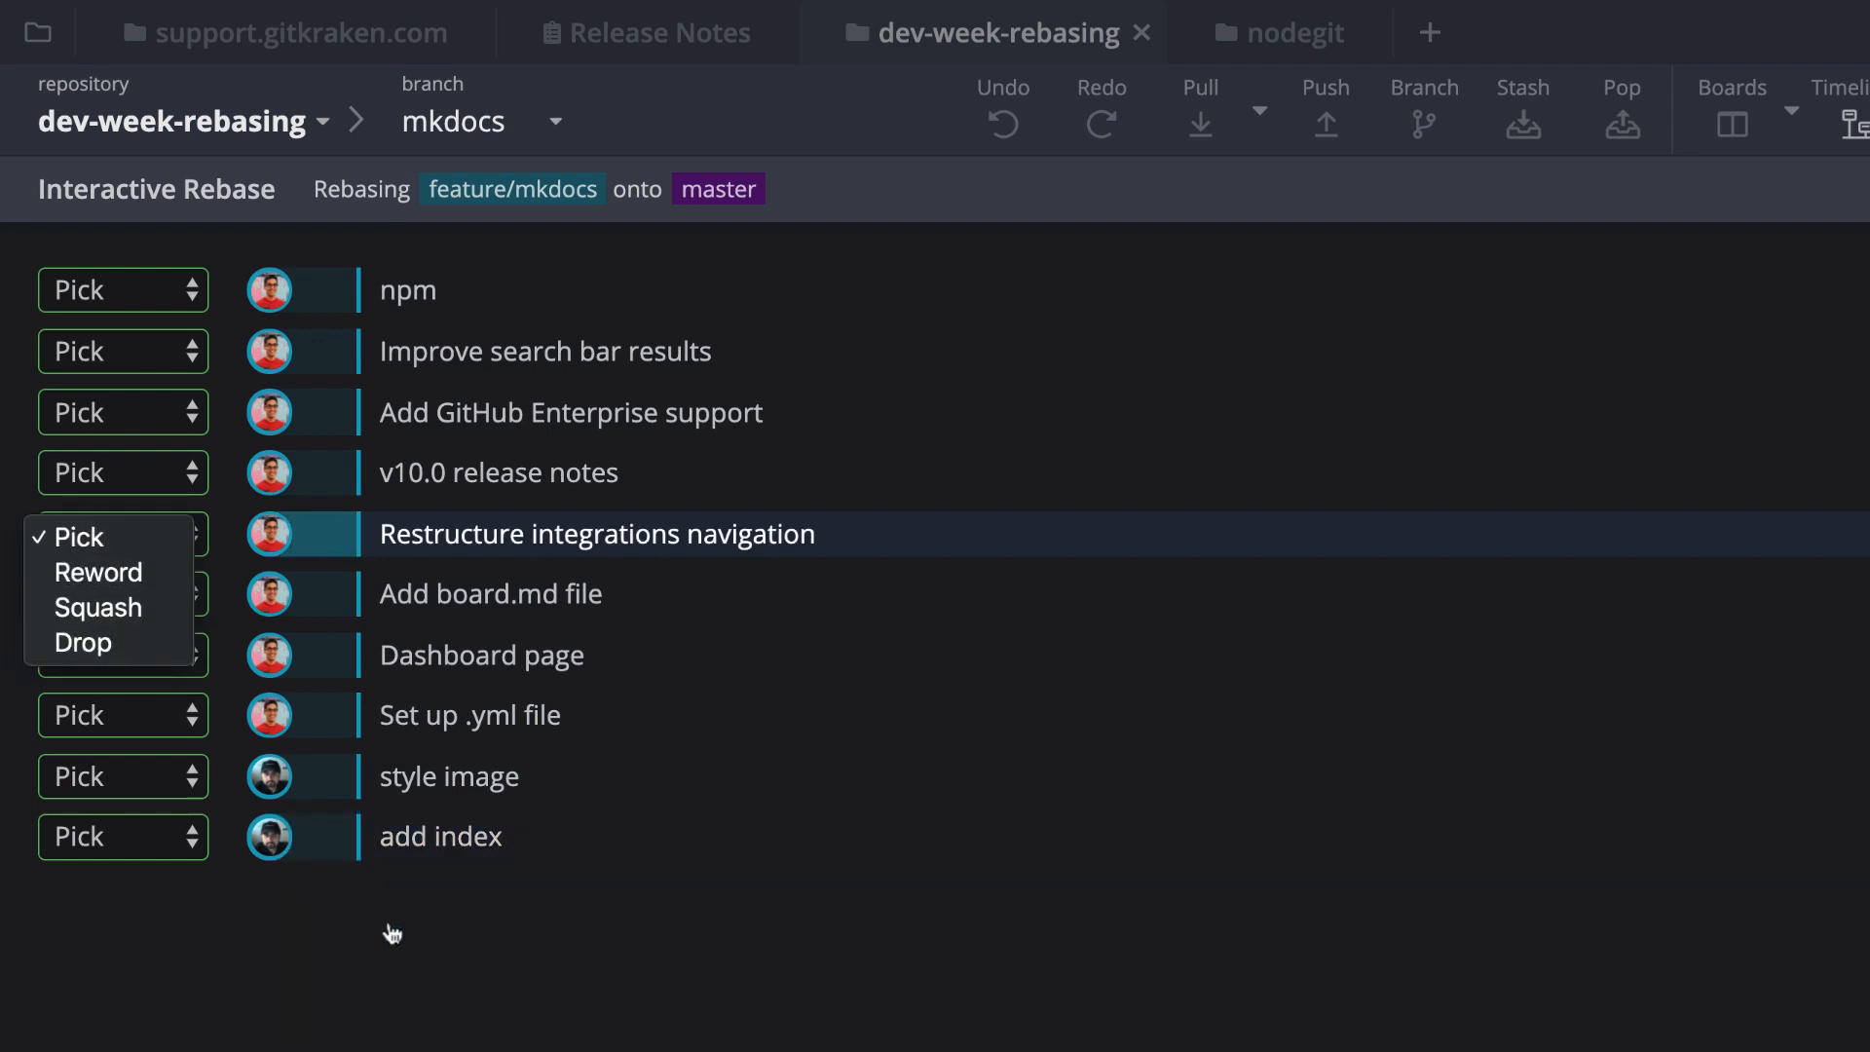
left_click(123, 291)
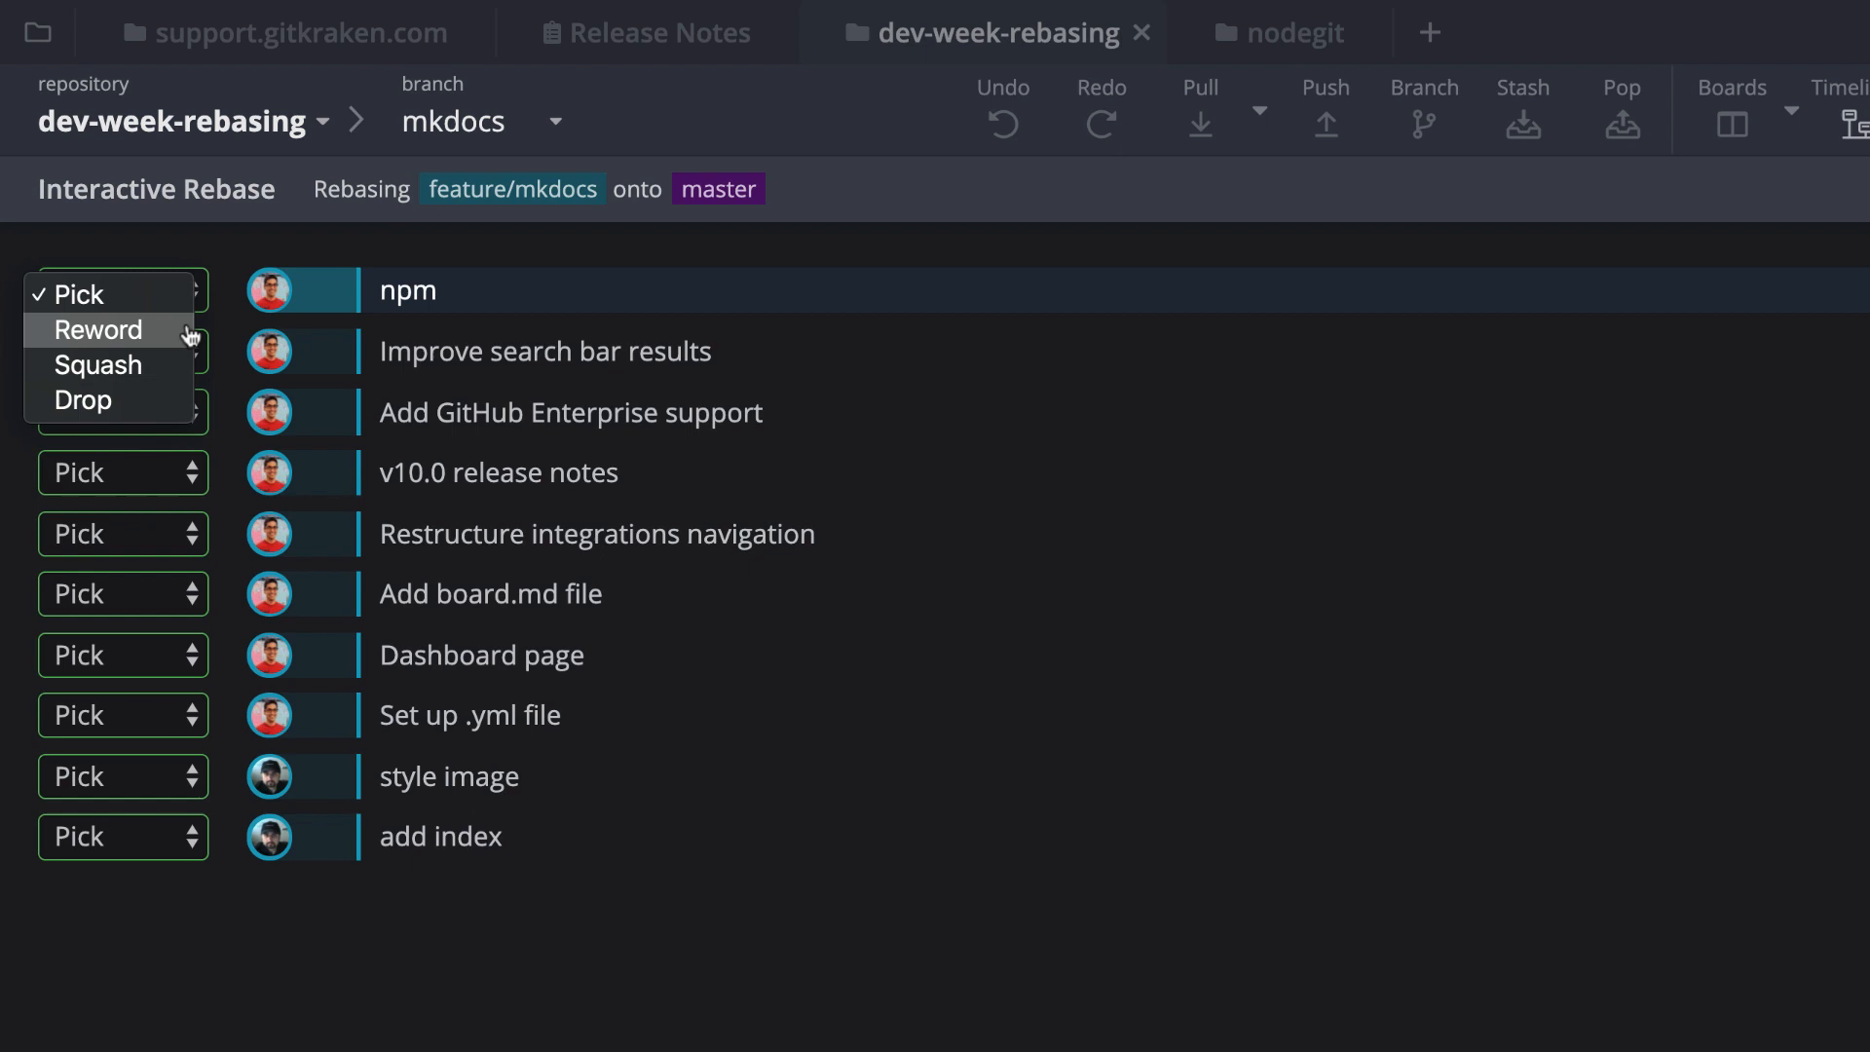
left_click(97, 330)
type("Should allow the team to run local versions of site")
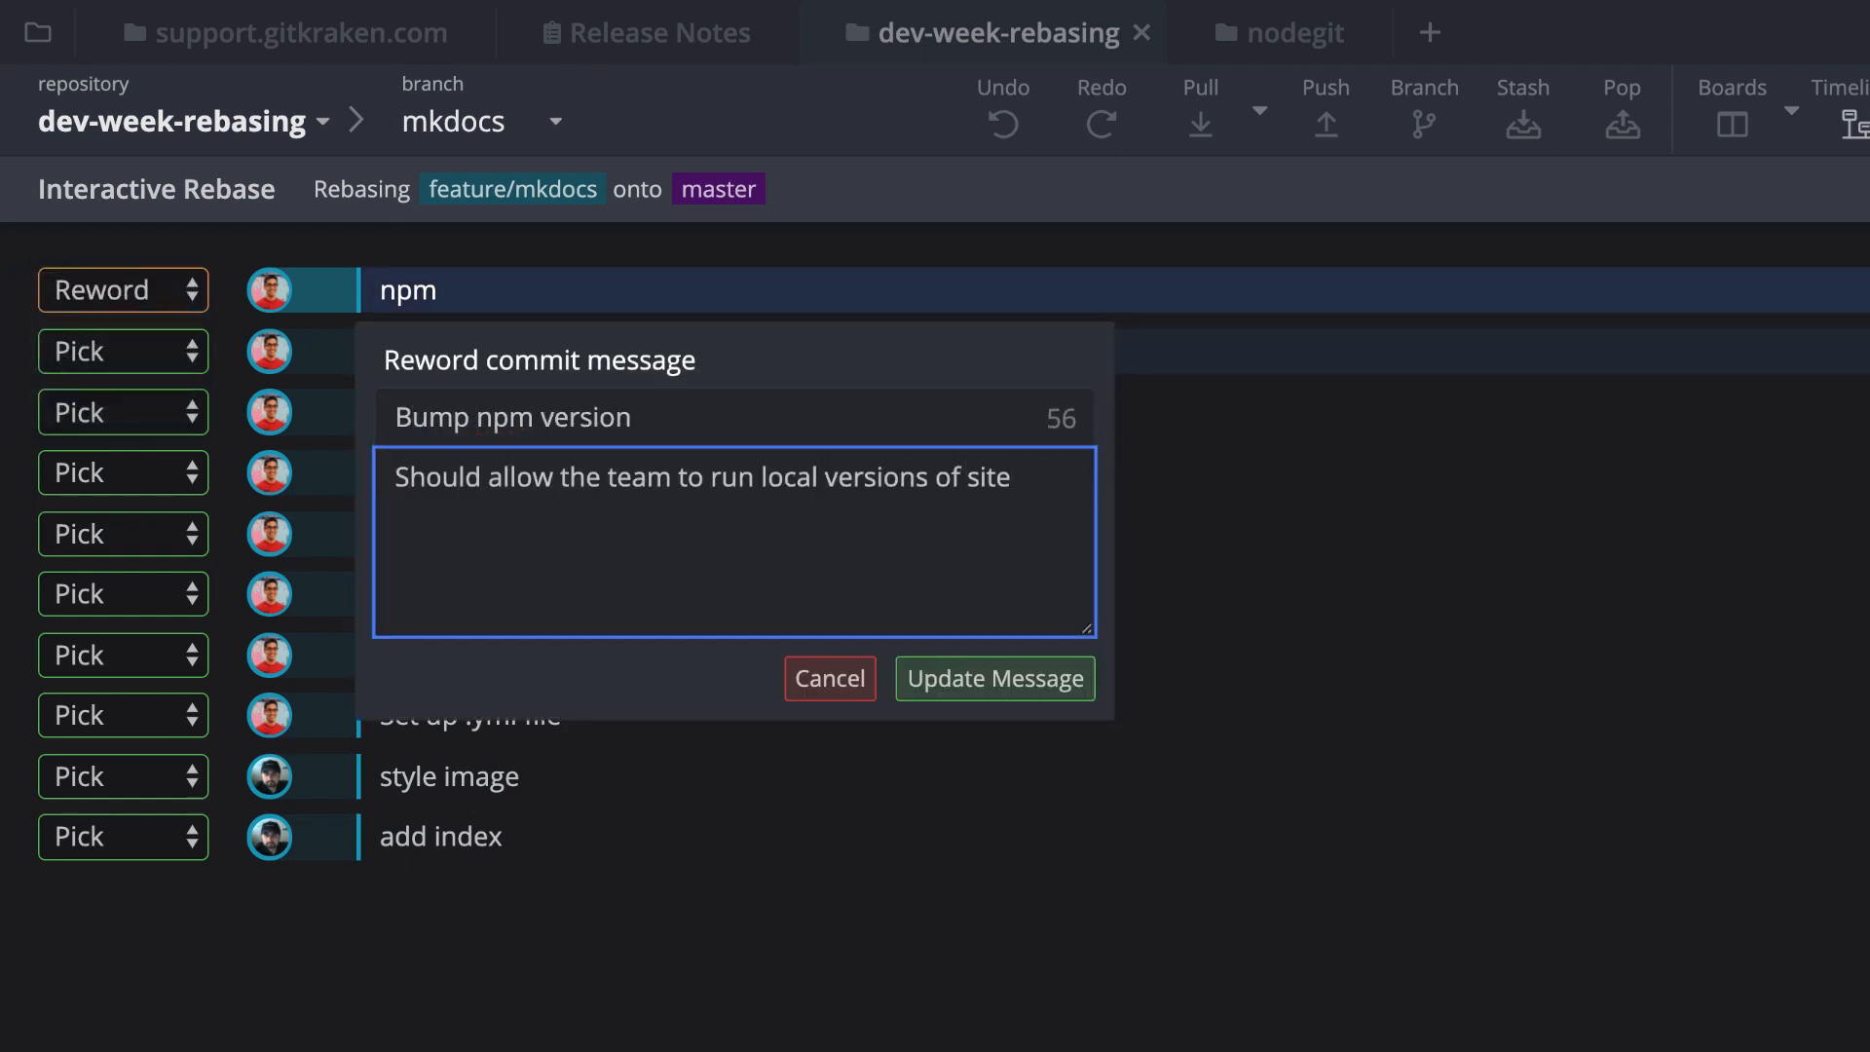
left_click(993, 679)
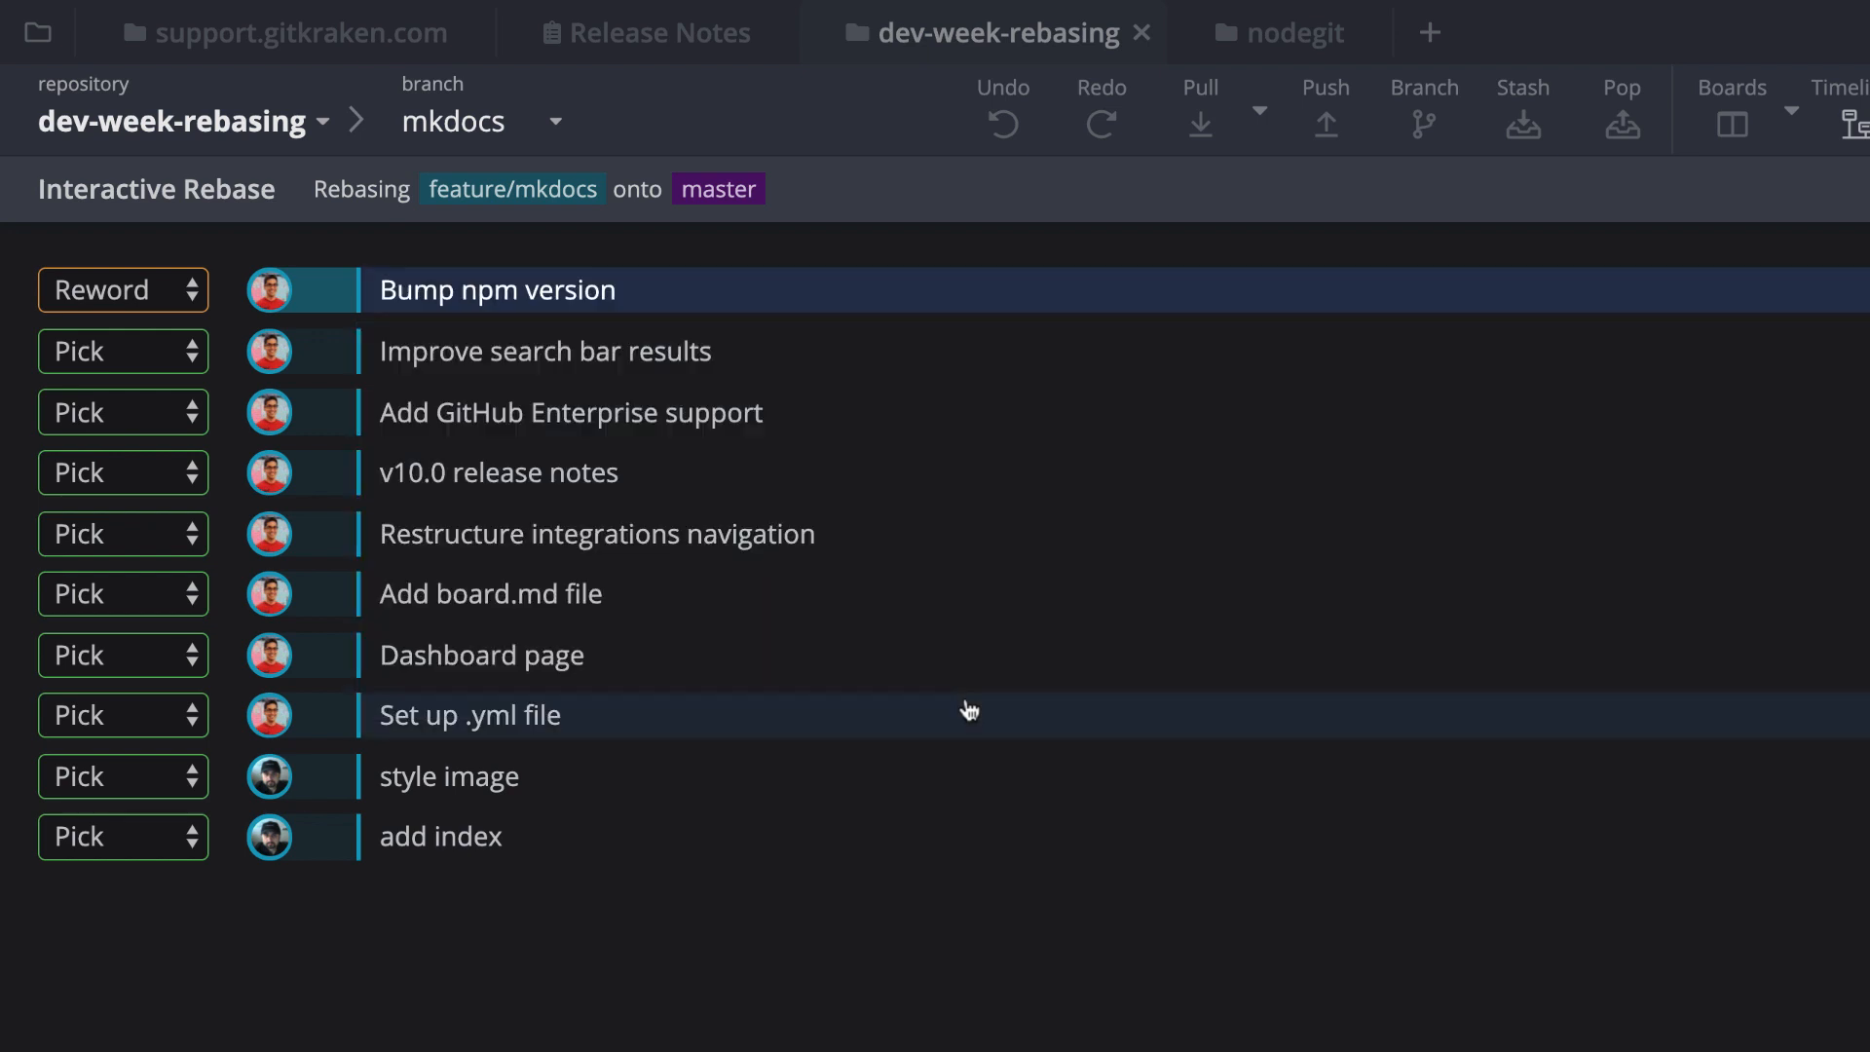
- Squash 'Improve search bar results' and 'Add GitHub Enterprise support', and drop 'Add board.md file'
left_click(122, 351)
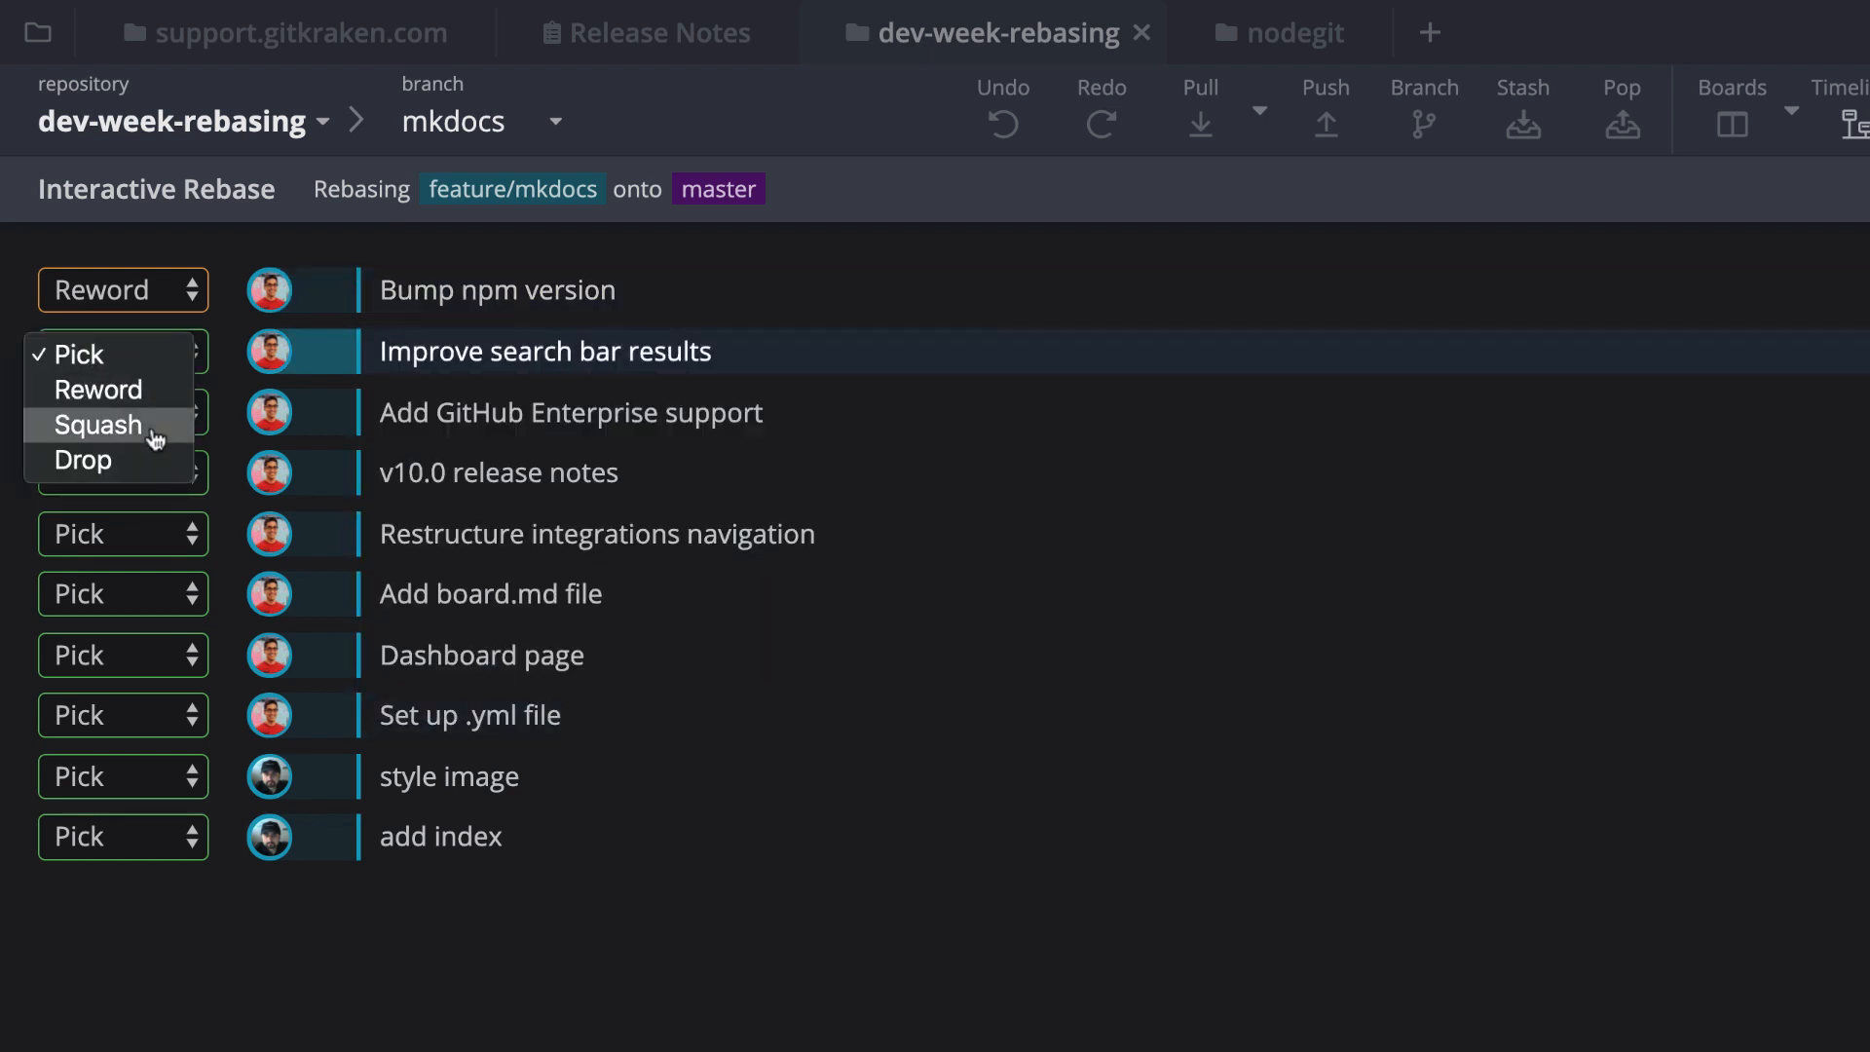
left_click(100, 423)
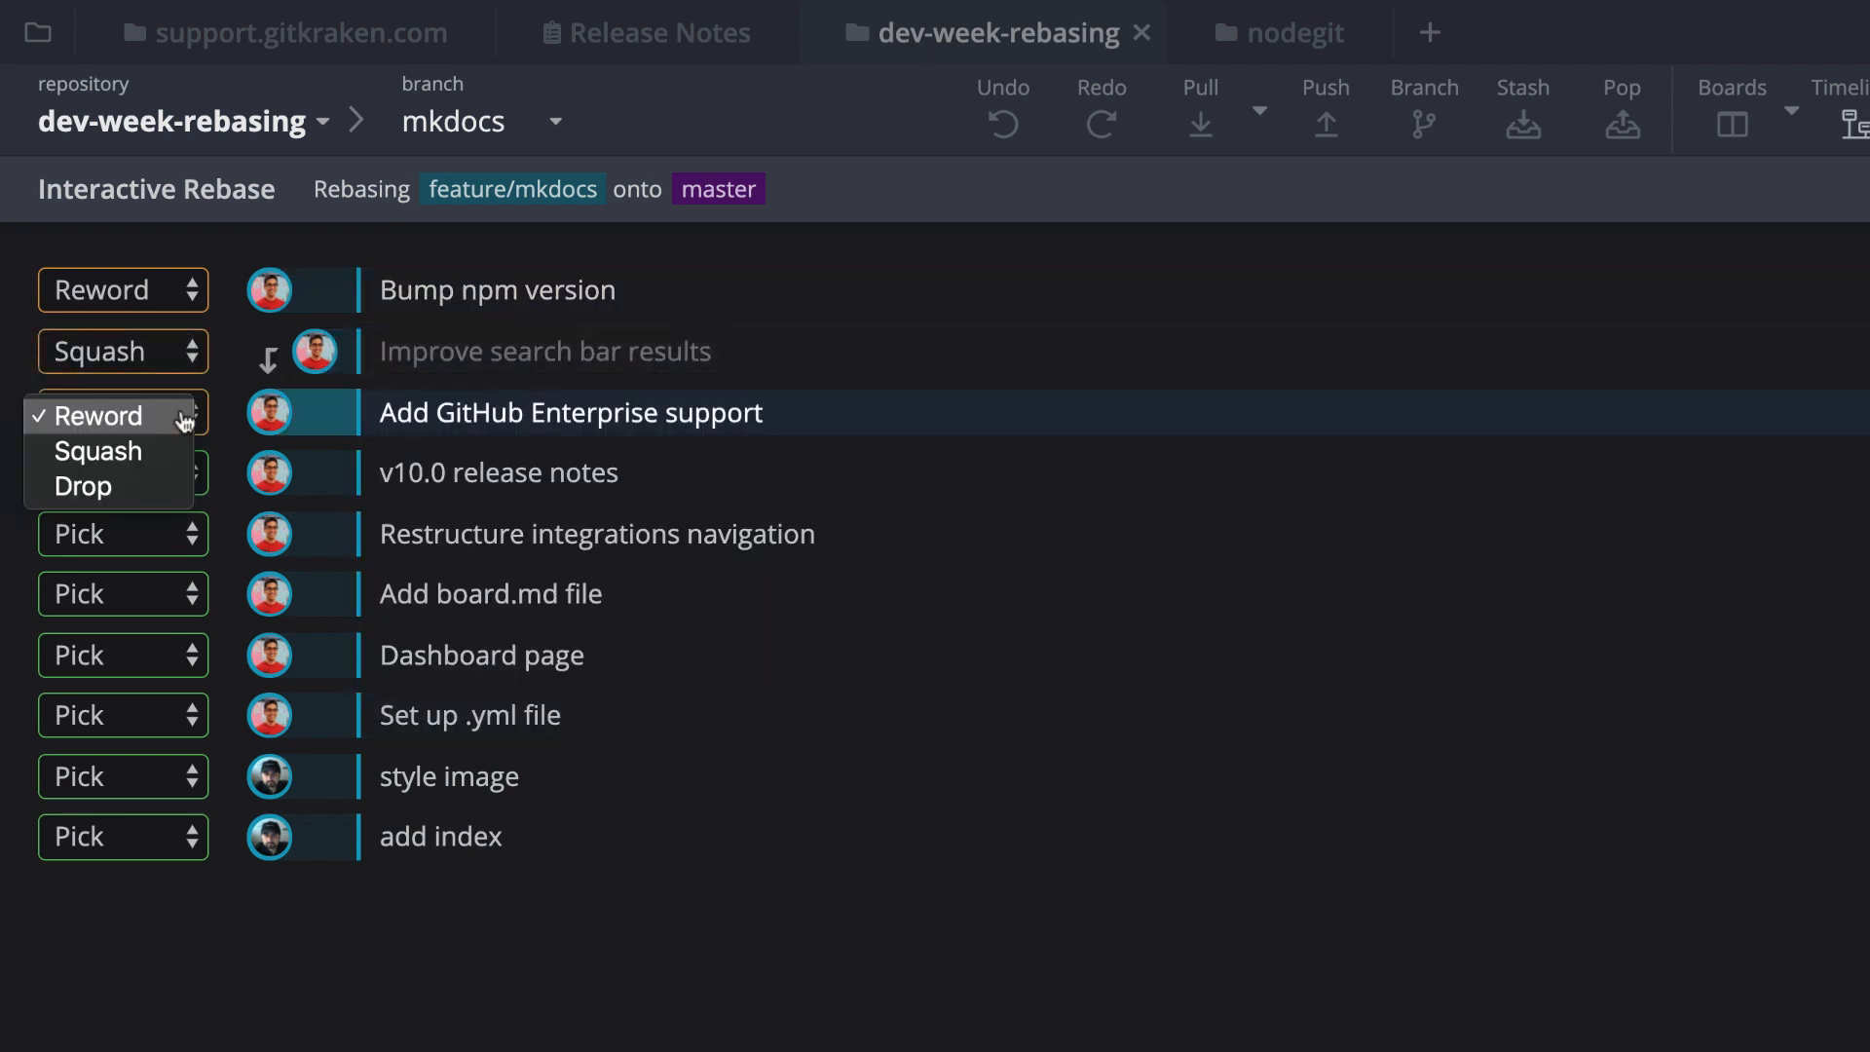
left_click(100, 450)
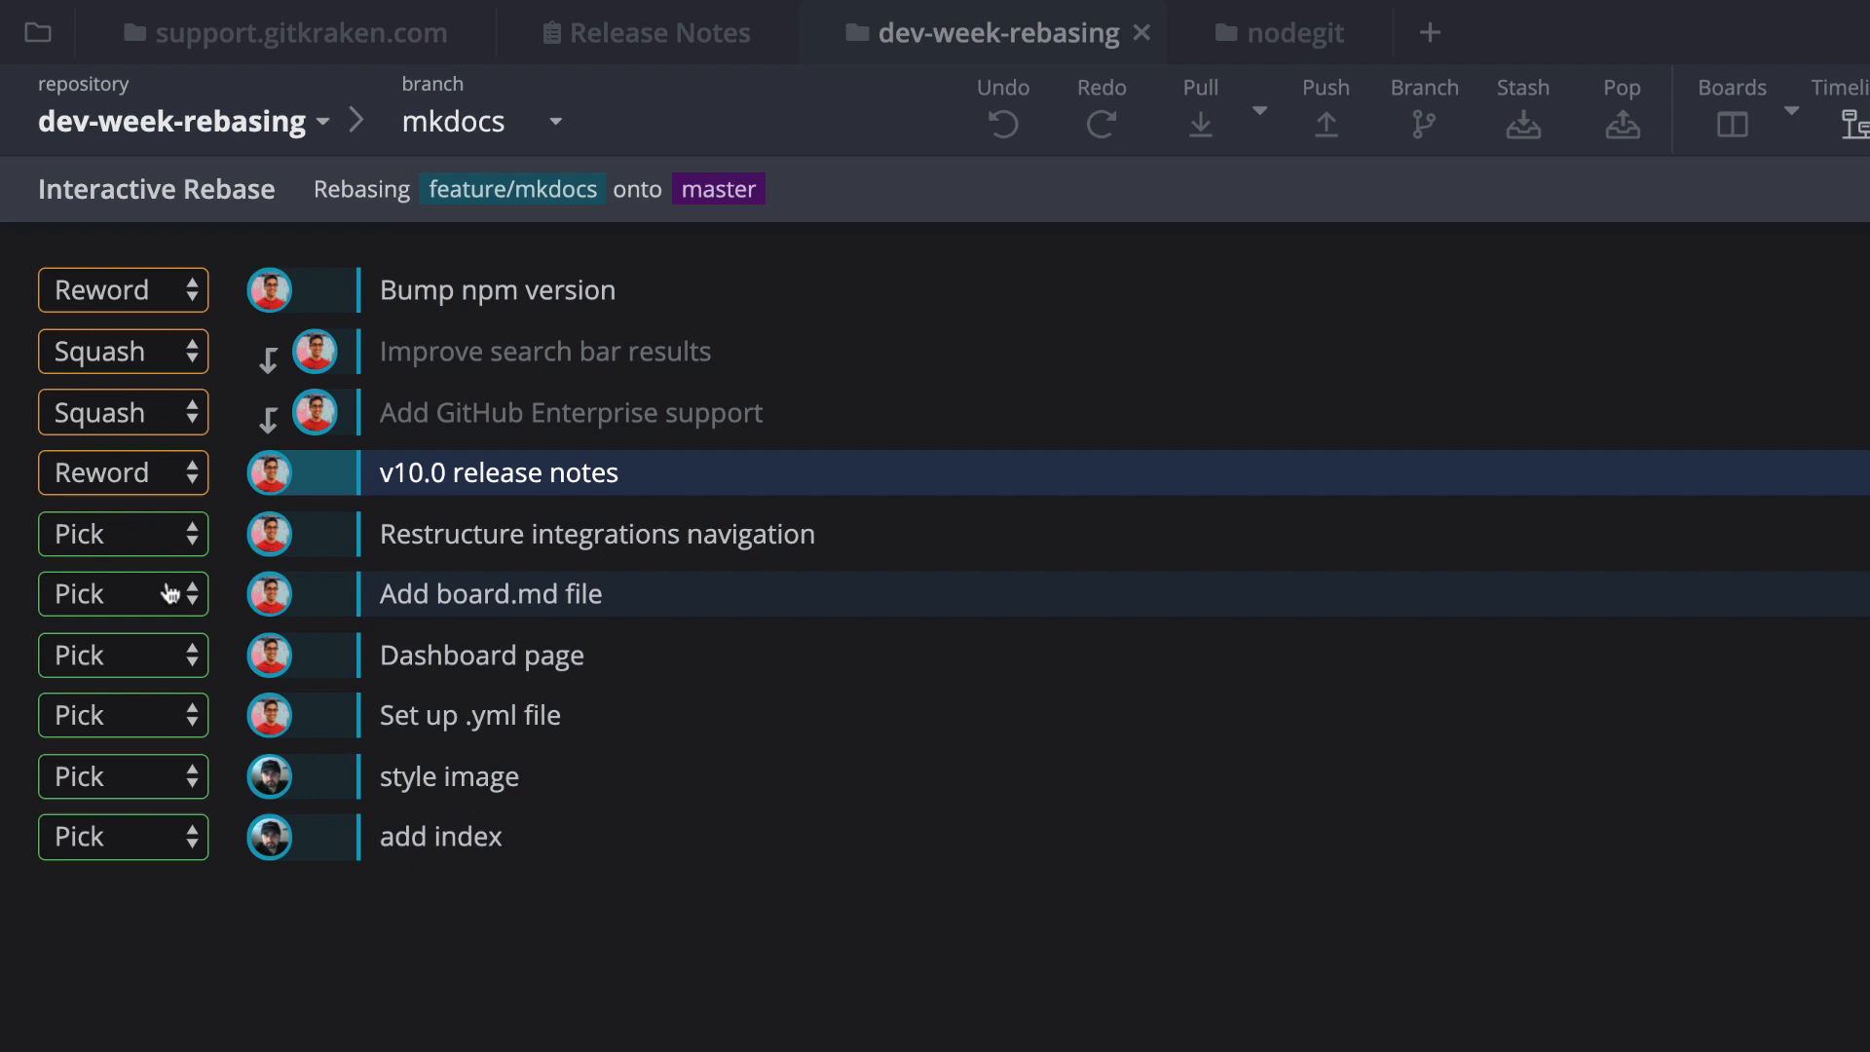
left_click(122, 593)
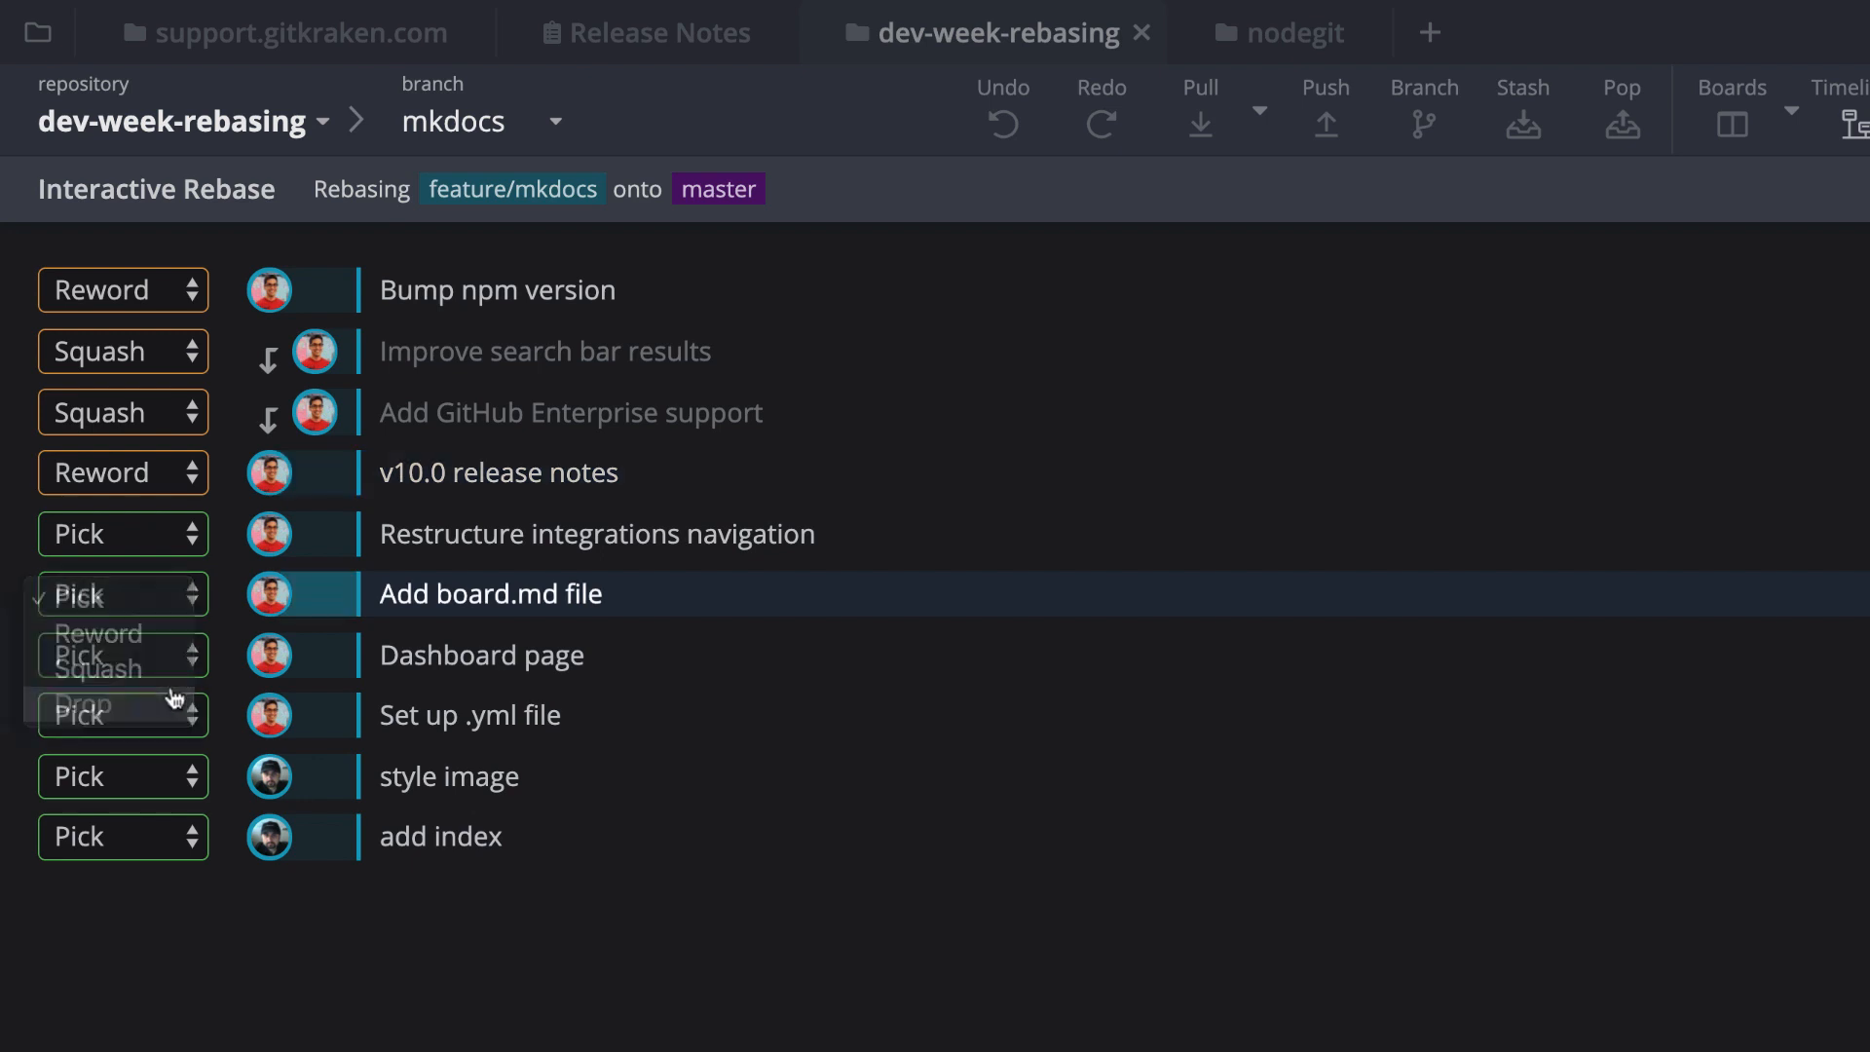
left_click(90, 713)
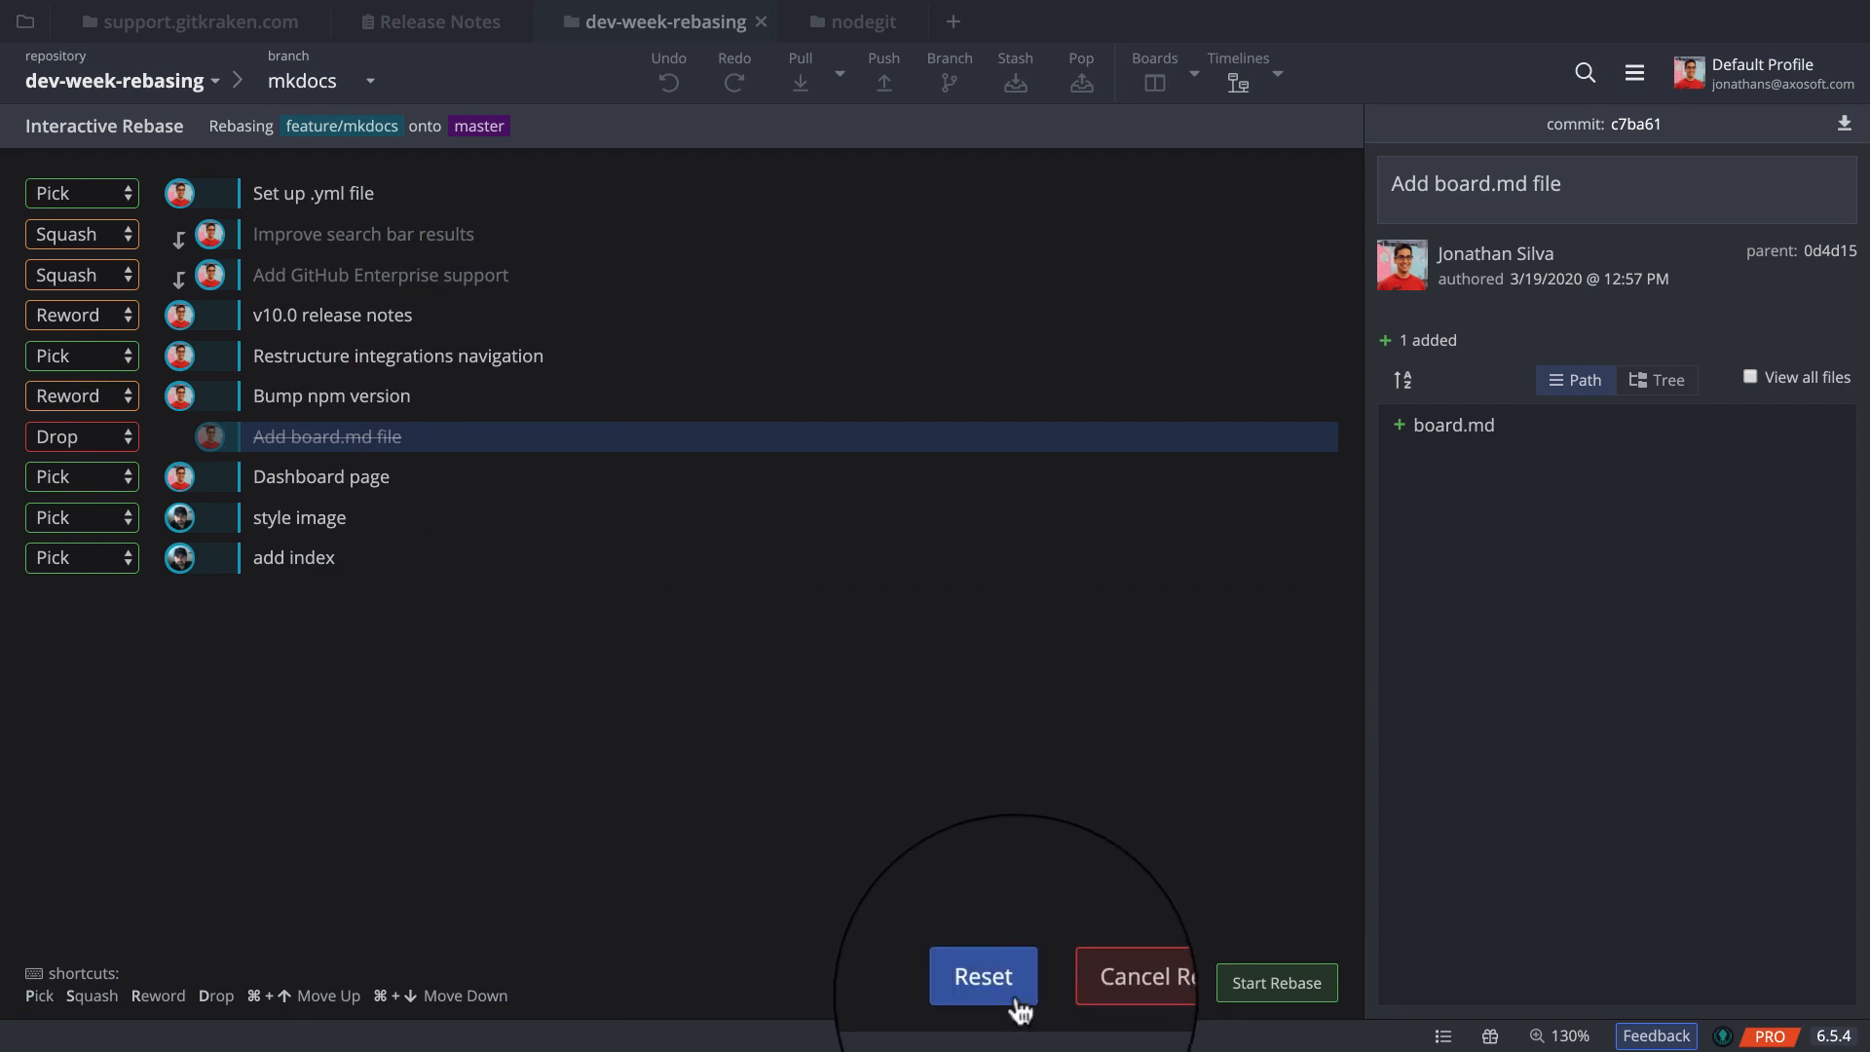
- Run the edited rebase plan, which now applies seven commits onto master
left_click(982, 976)
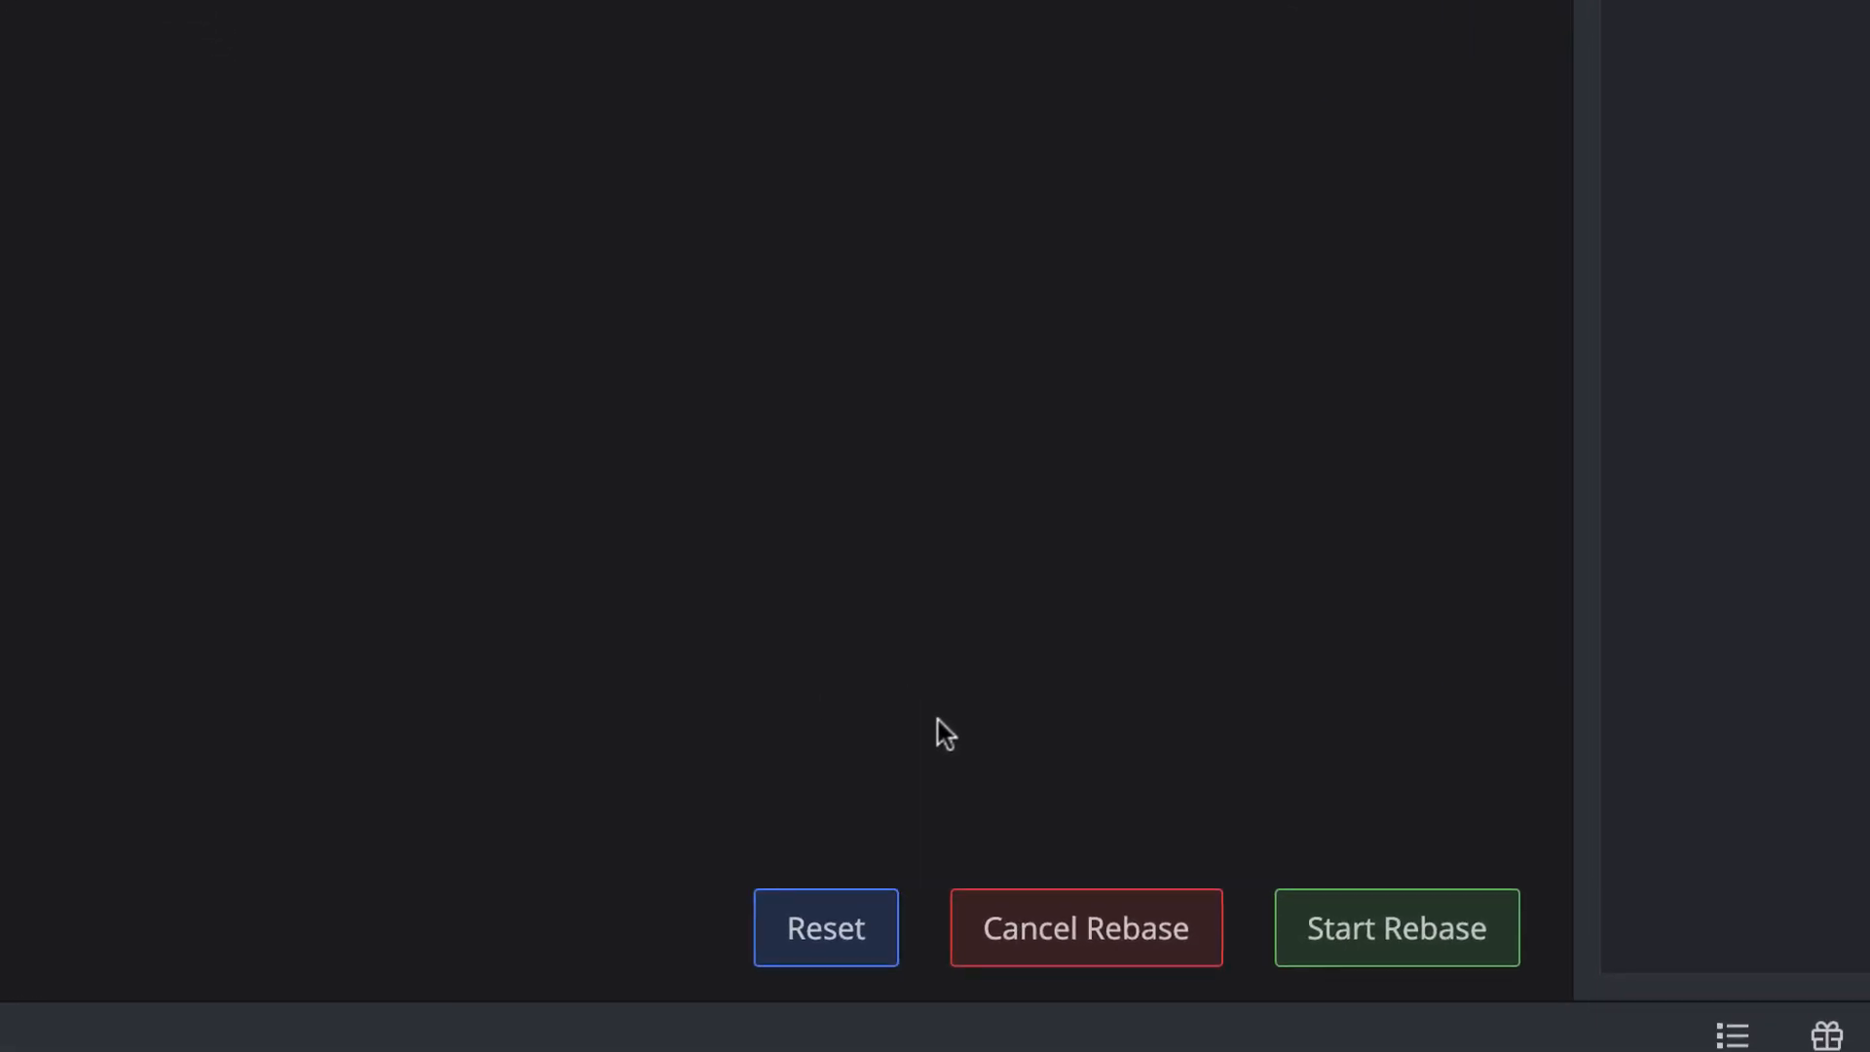
left_click(1394, 927)
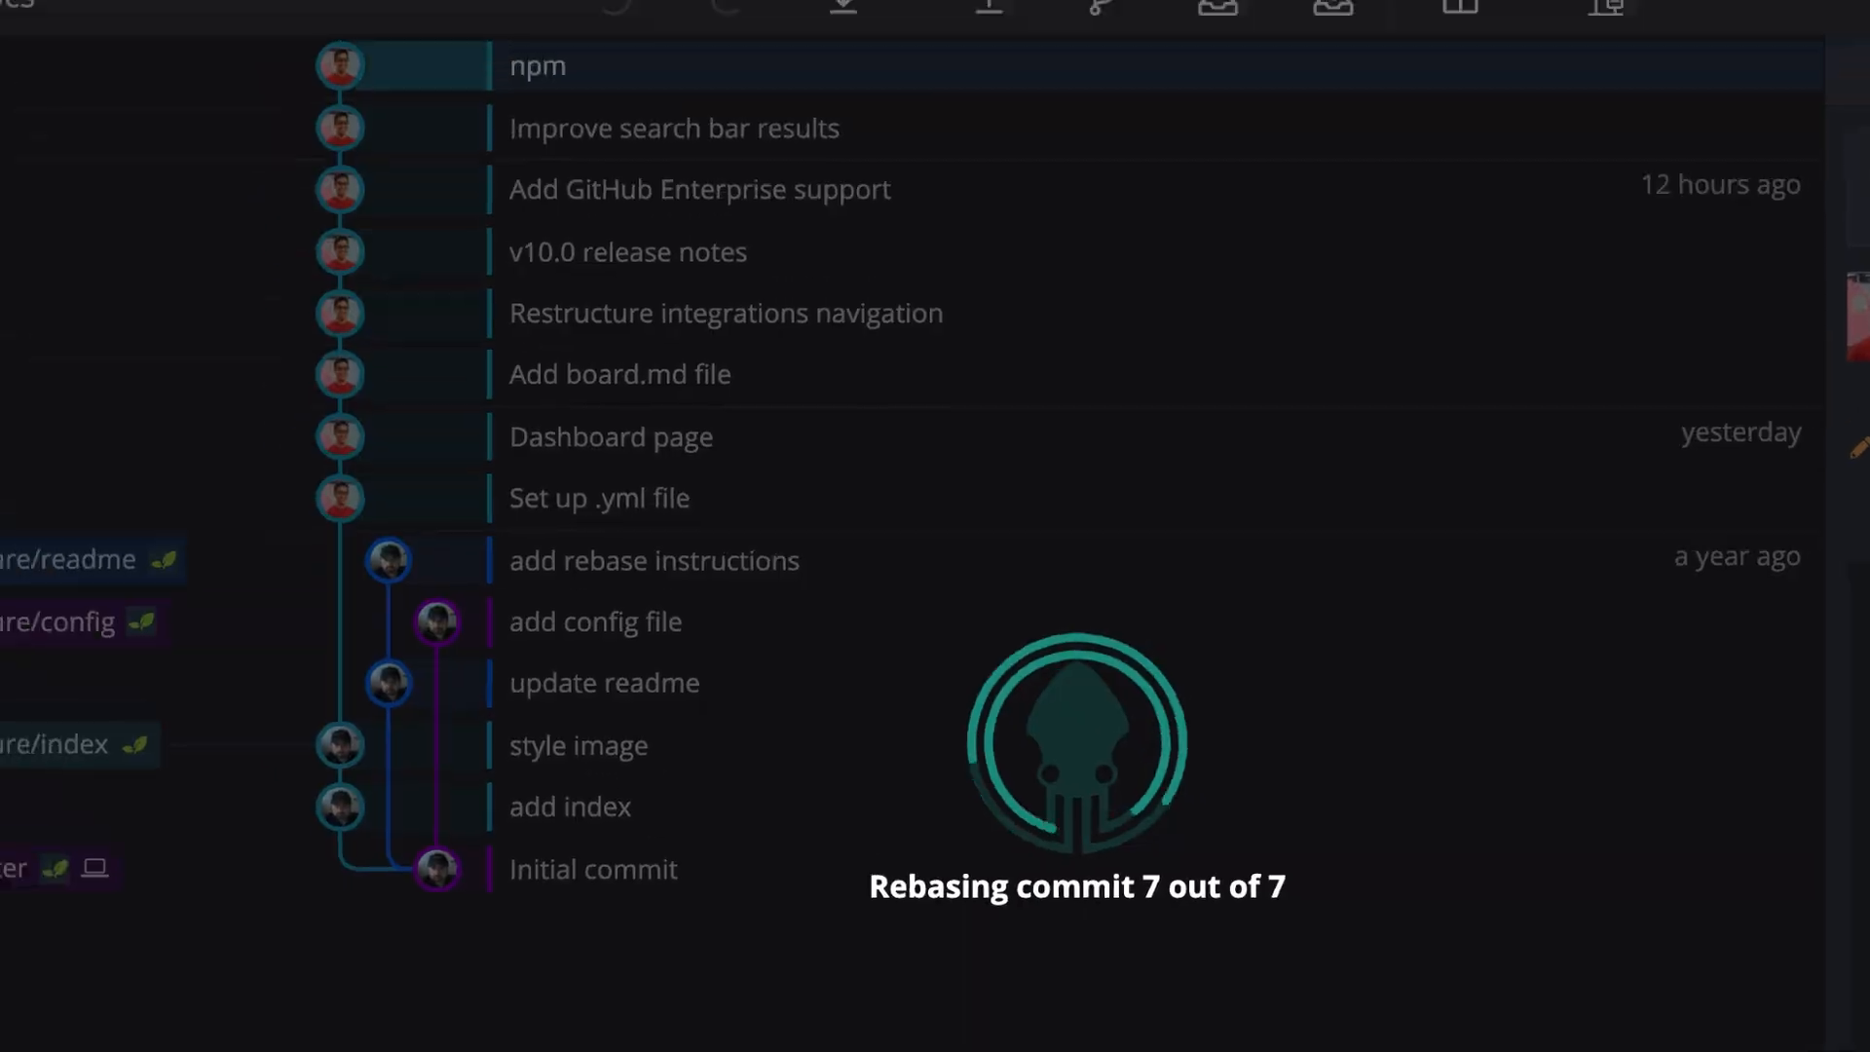